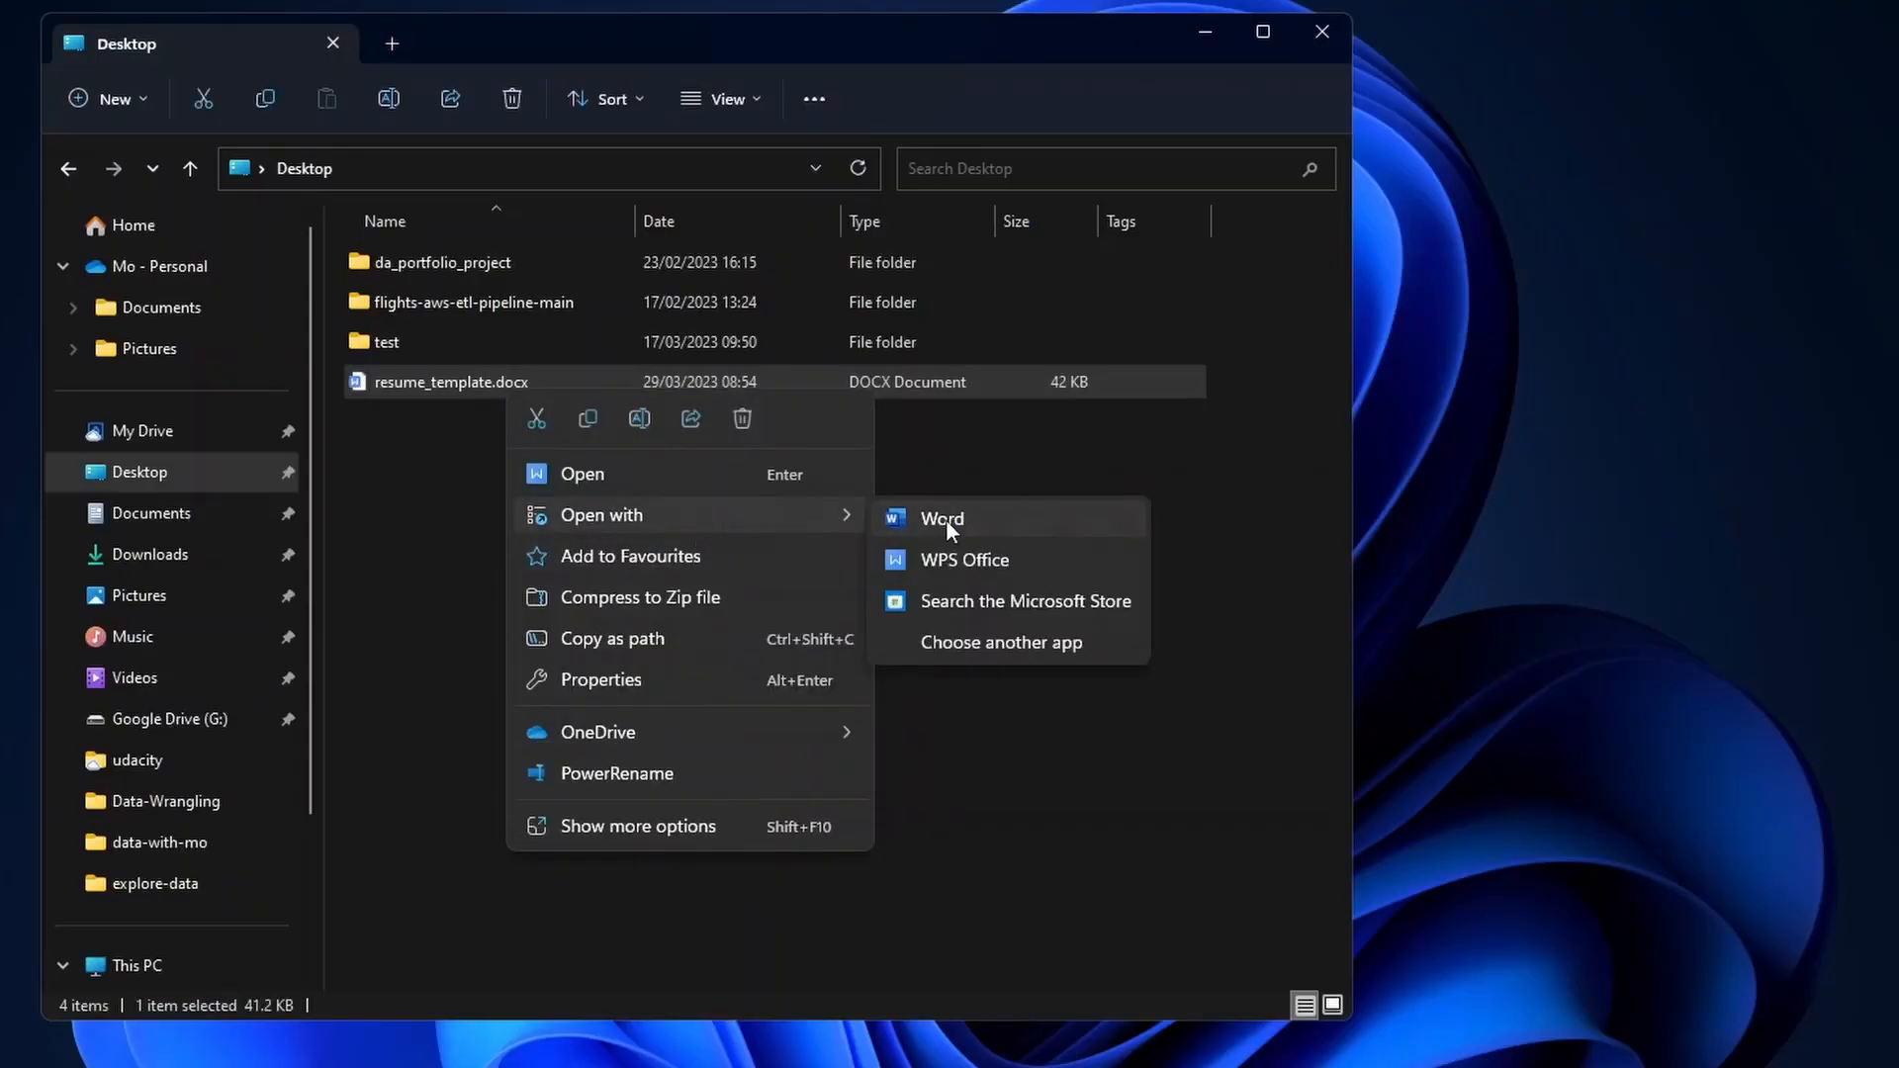
- Show the Open with app choices for resume_template.docx on the Desktop
left_click(942, 518)
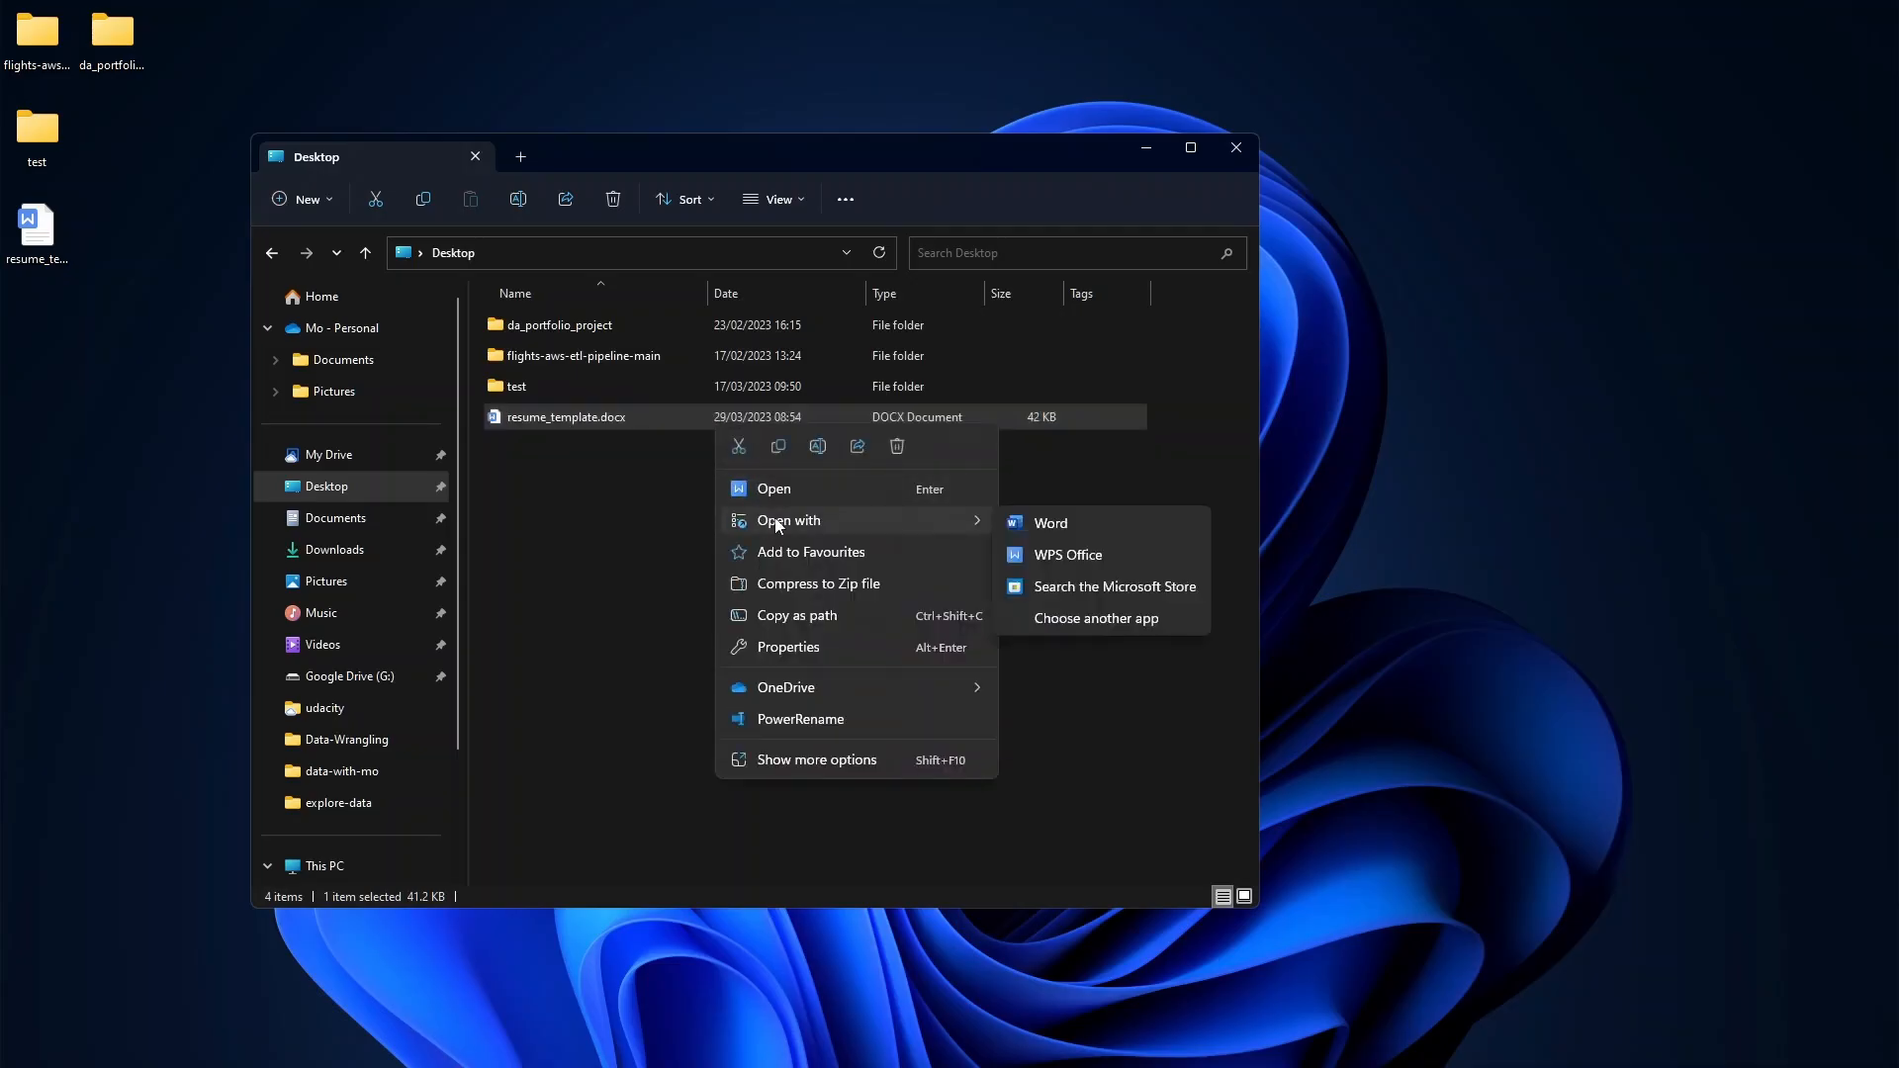
- Open resume_template.docx in Word and return to the top of the resume
left_click(1066, 554)
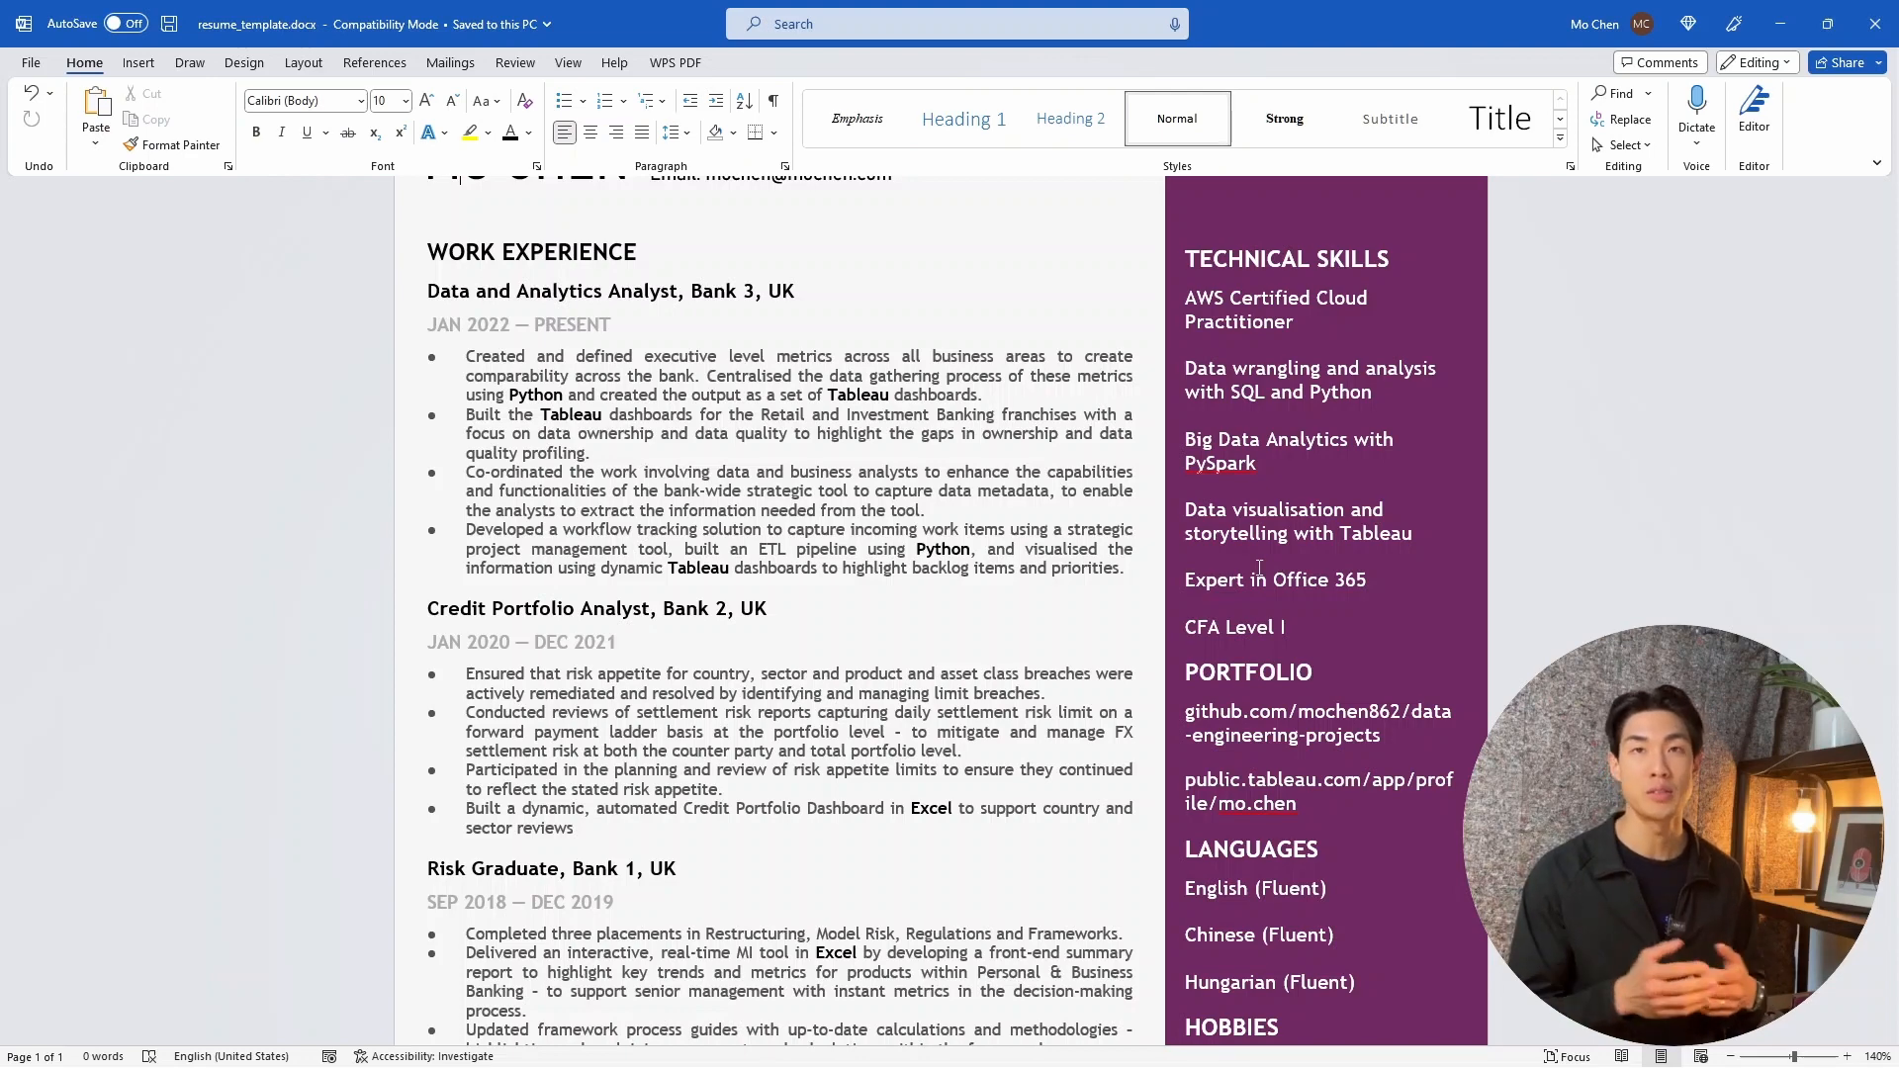
scroll("up", 3)
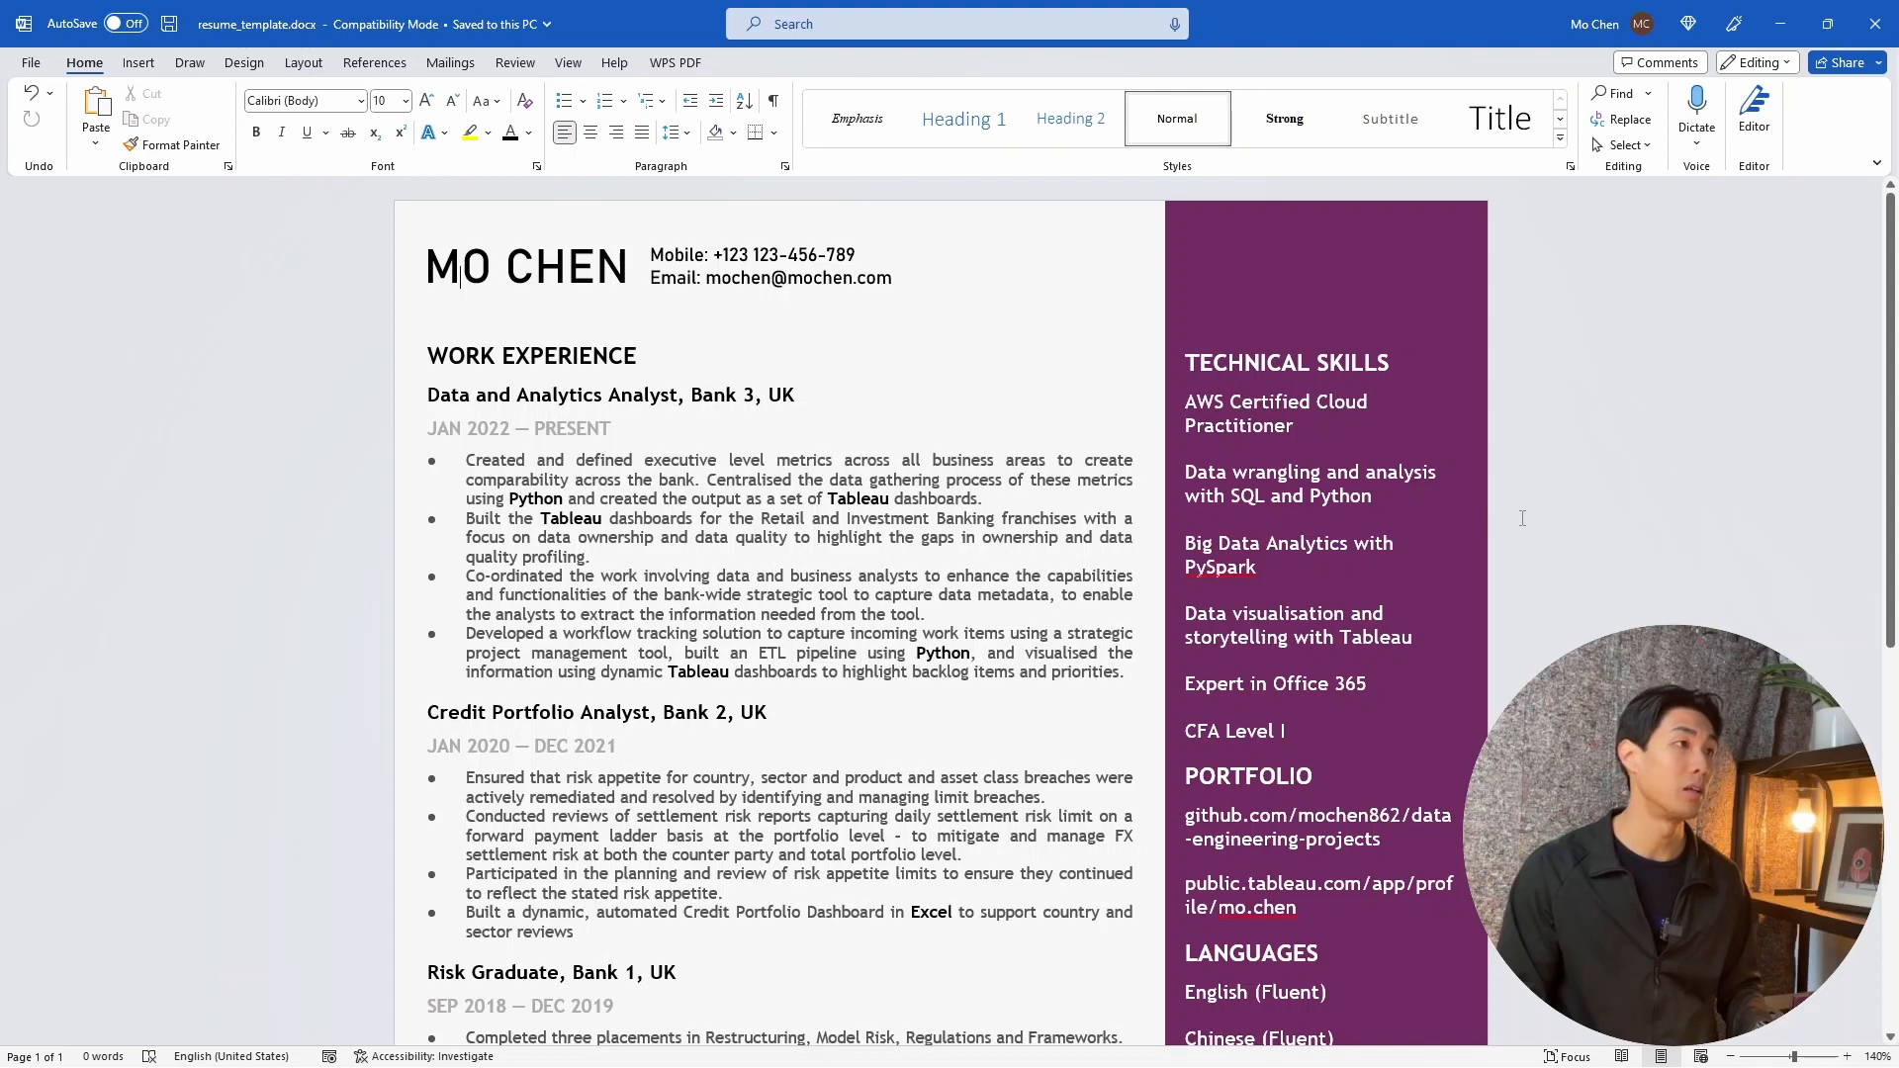
left_click(752, 255)
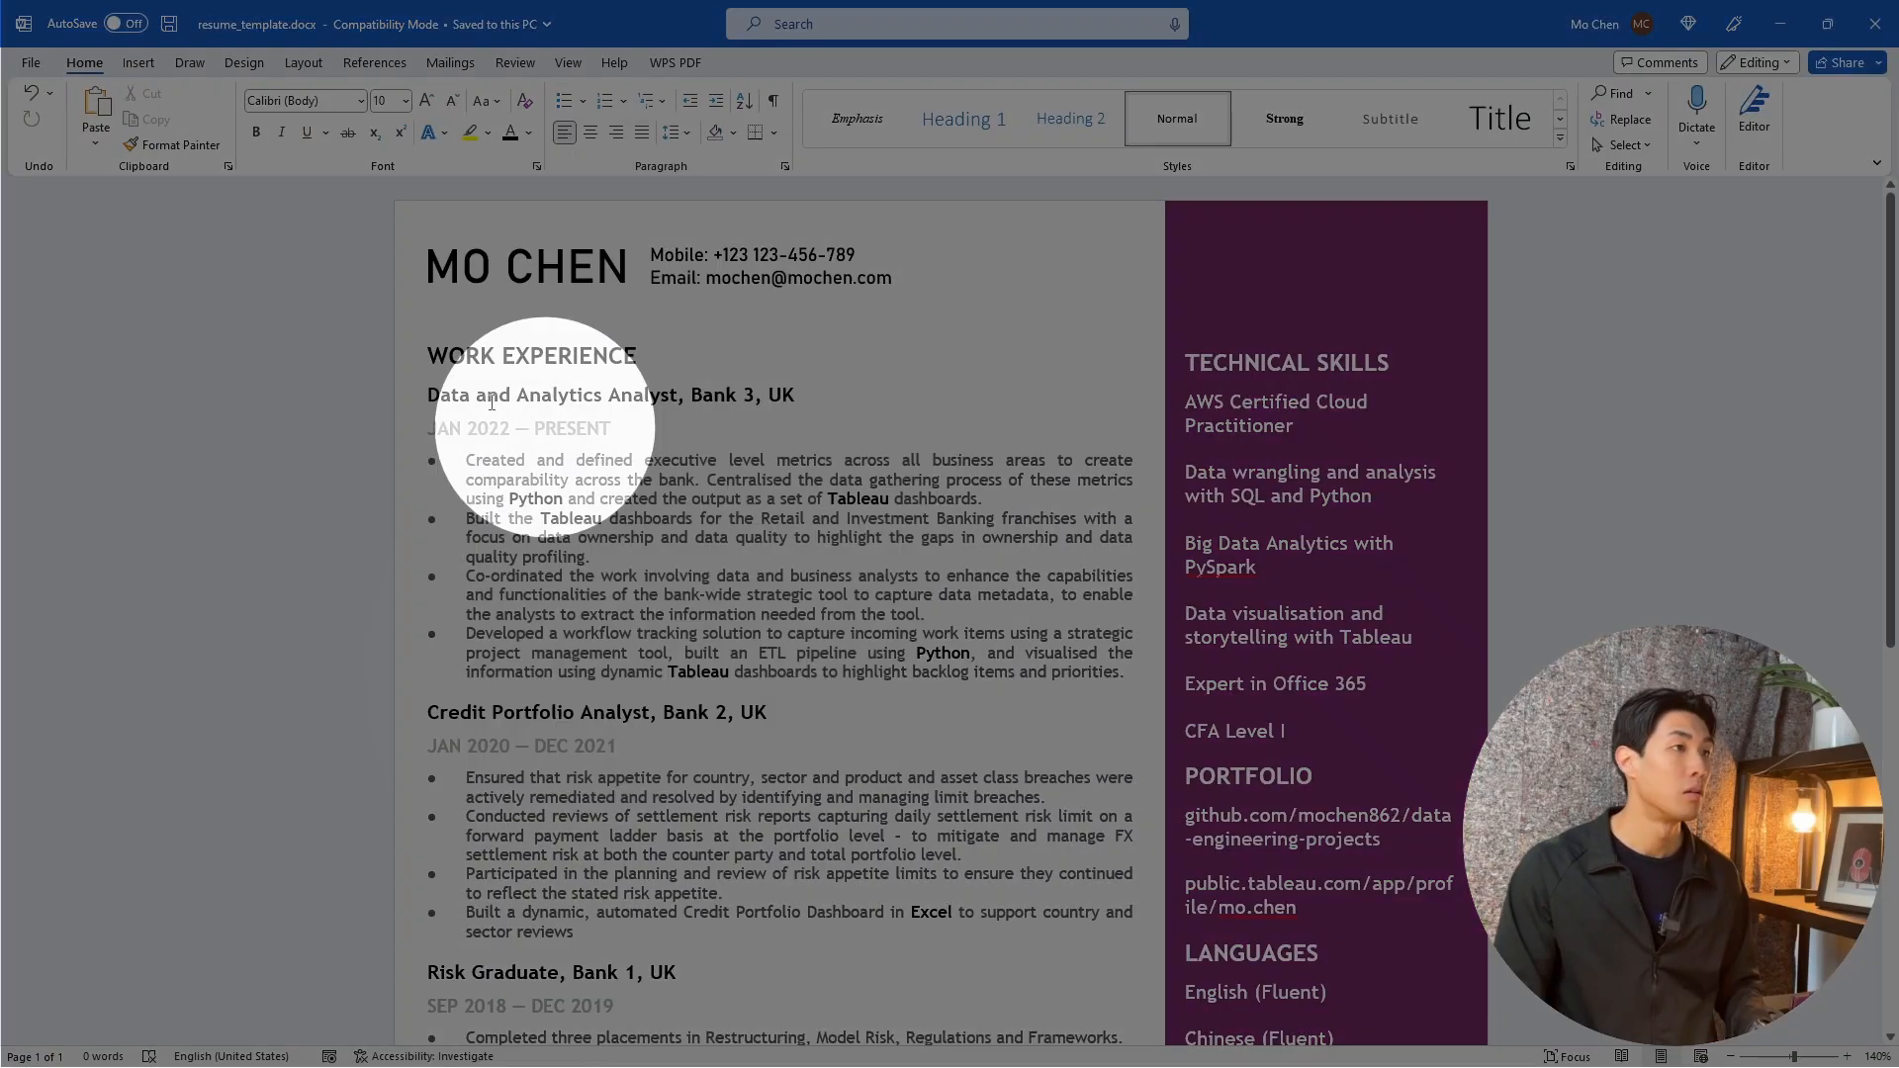
mouse_move(490, 399)
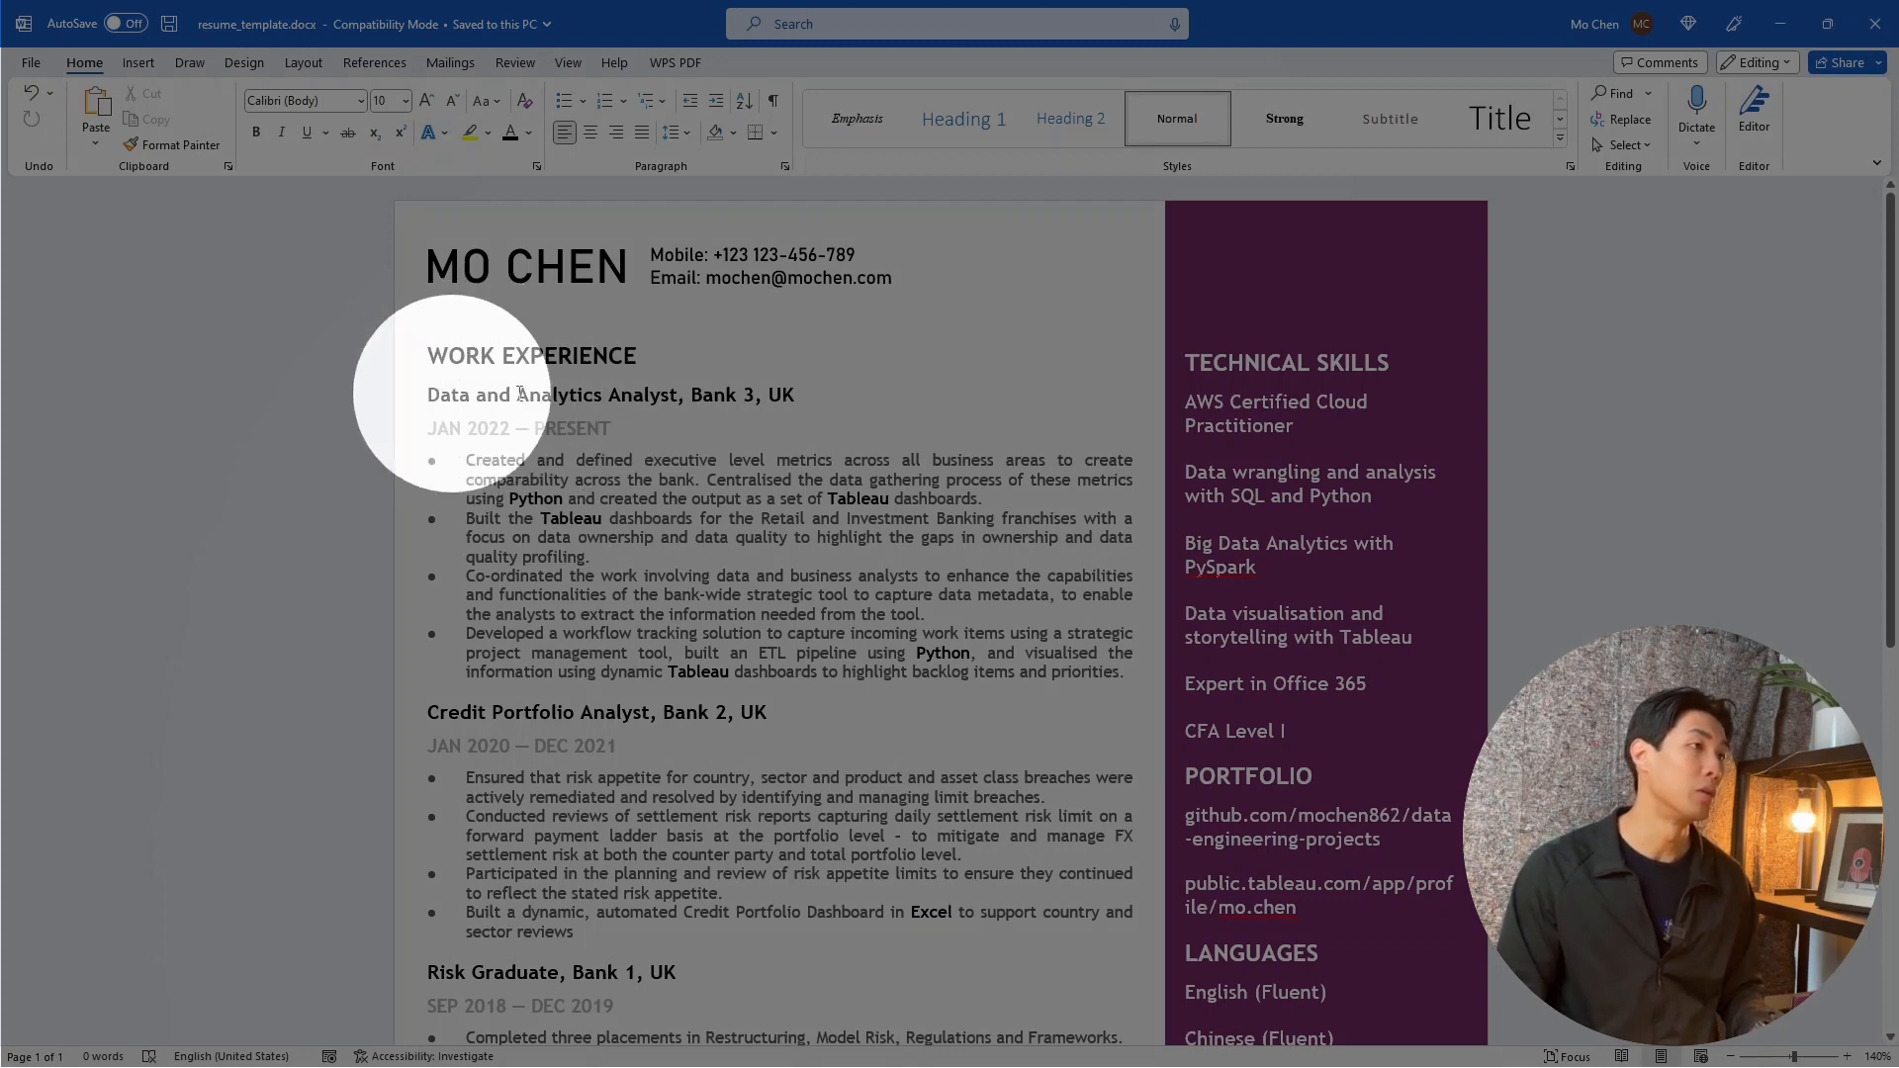
mouse_move(788, 394)
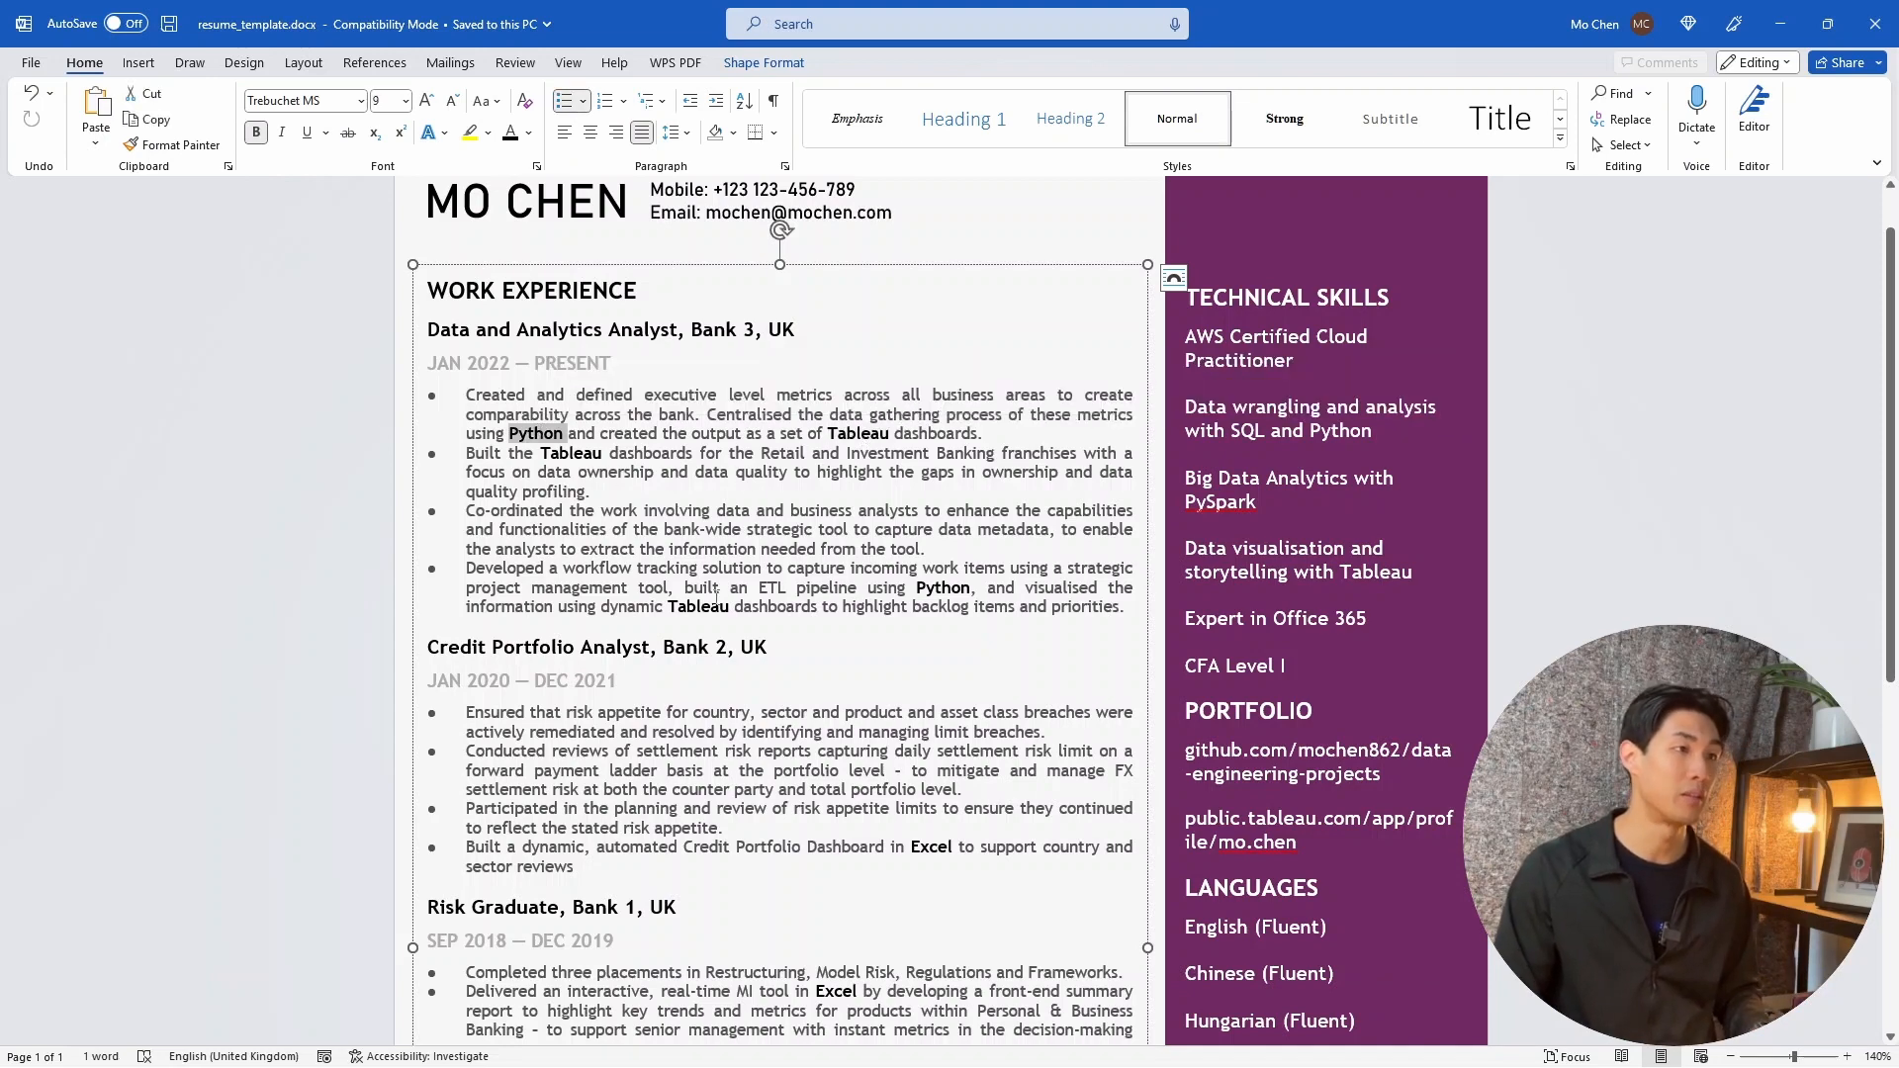
scroll("down", 3)
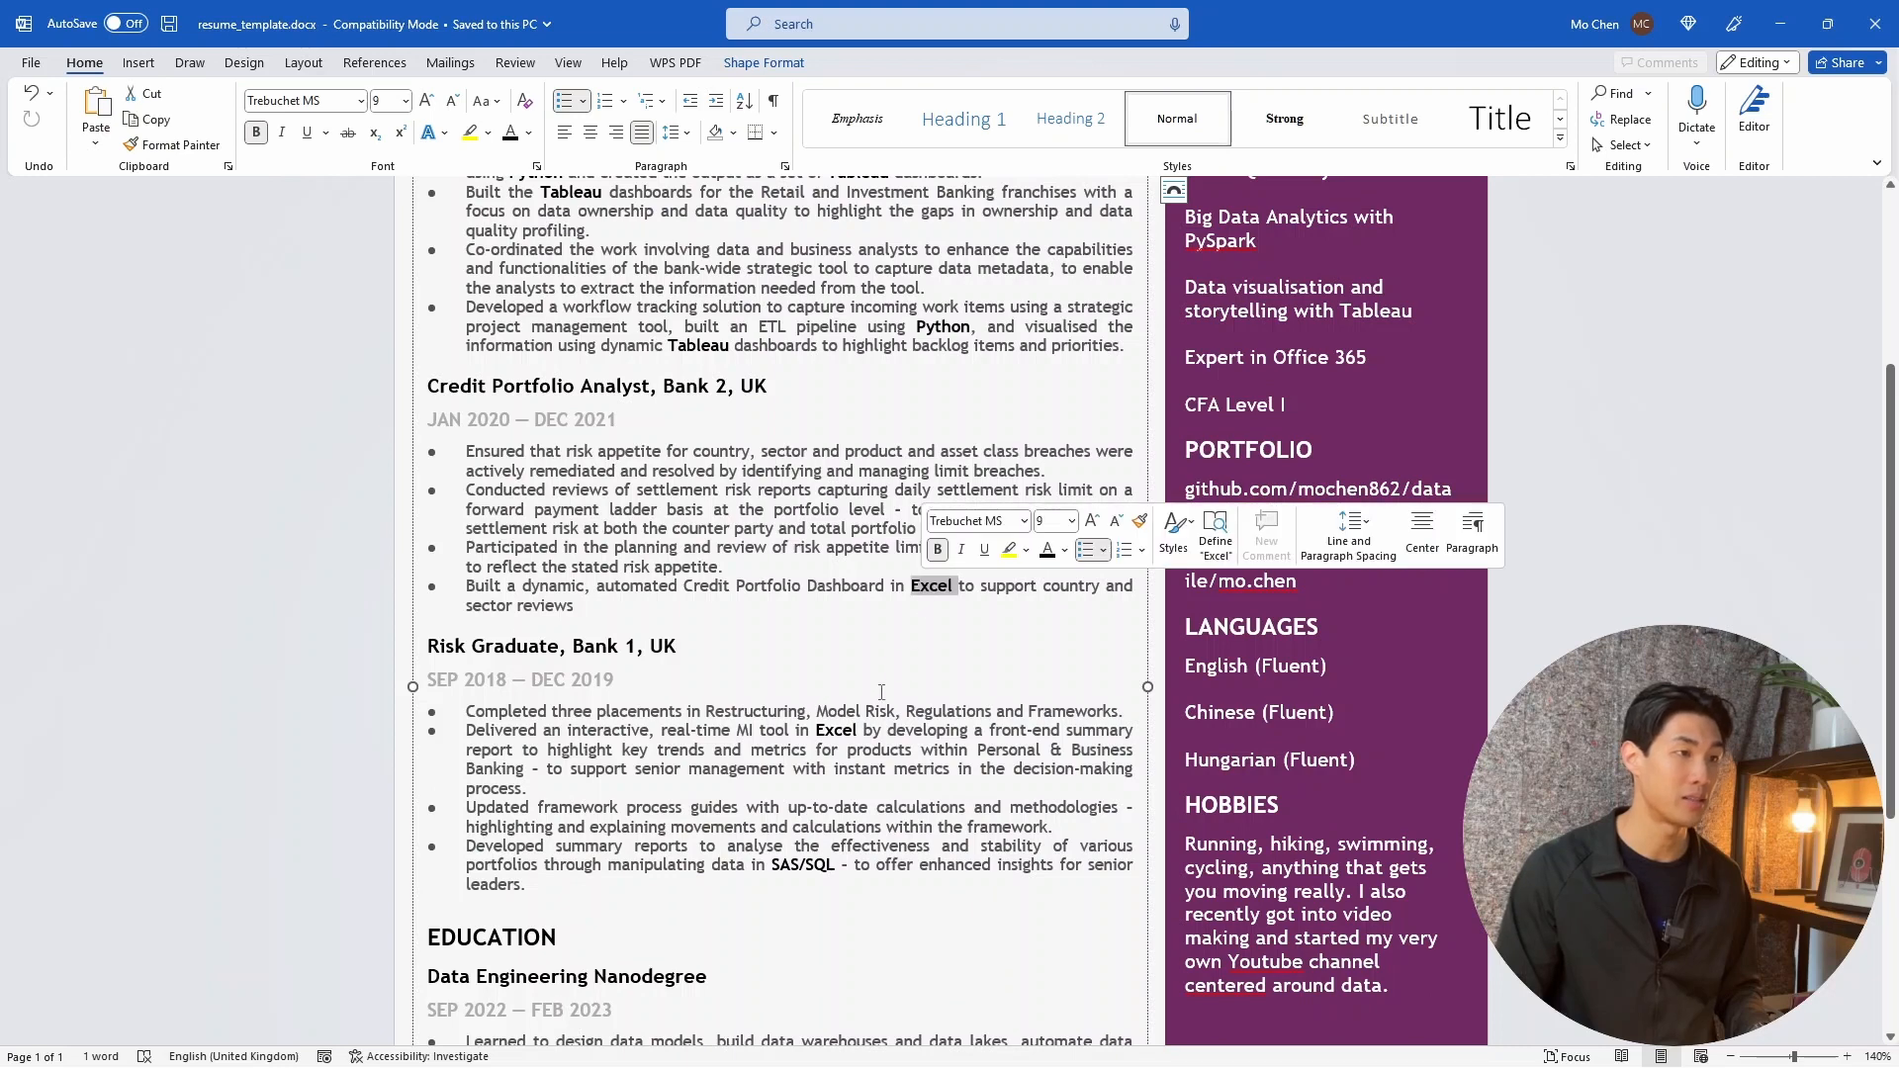
scroll("down", 3)
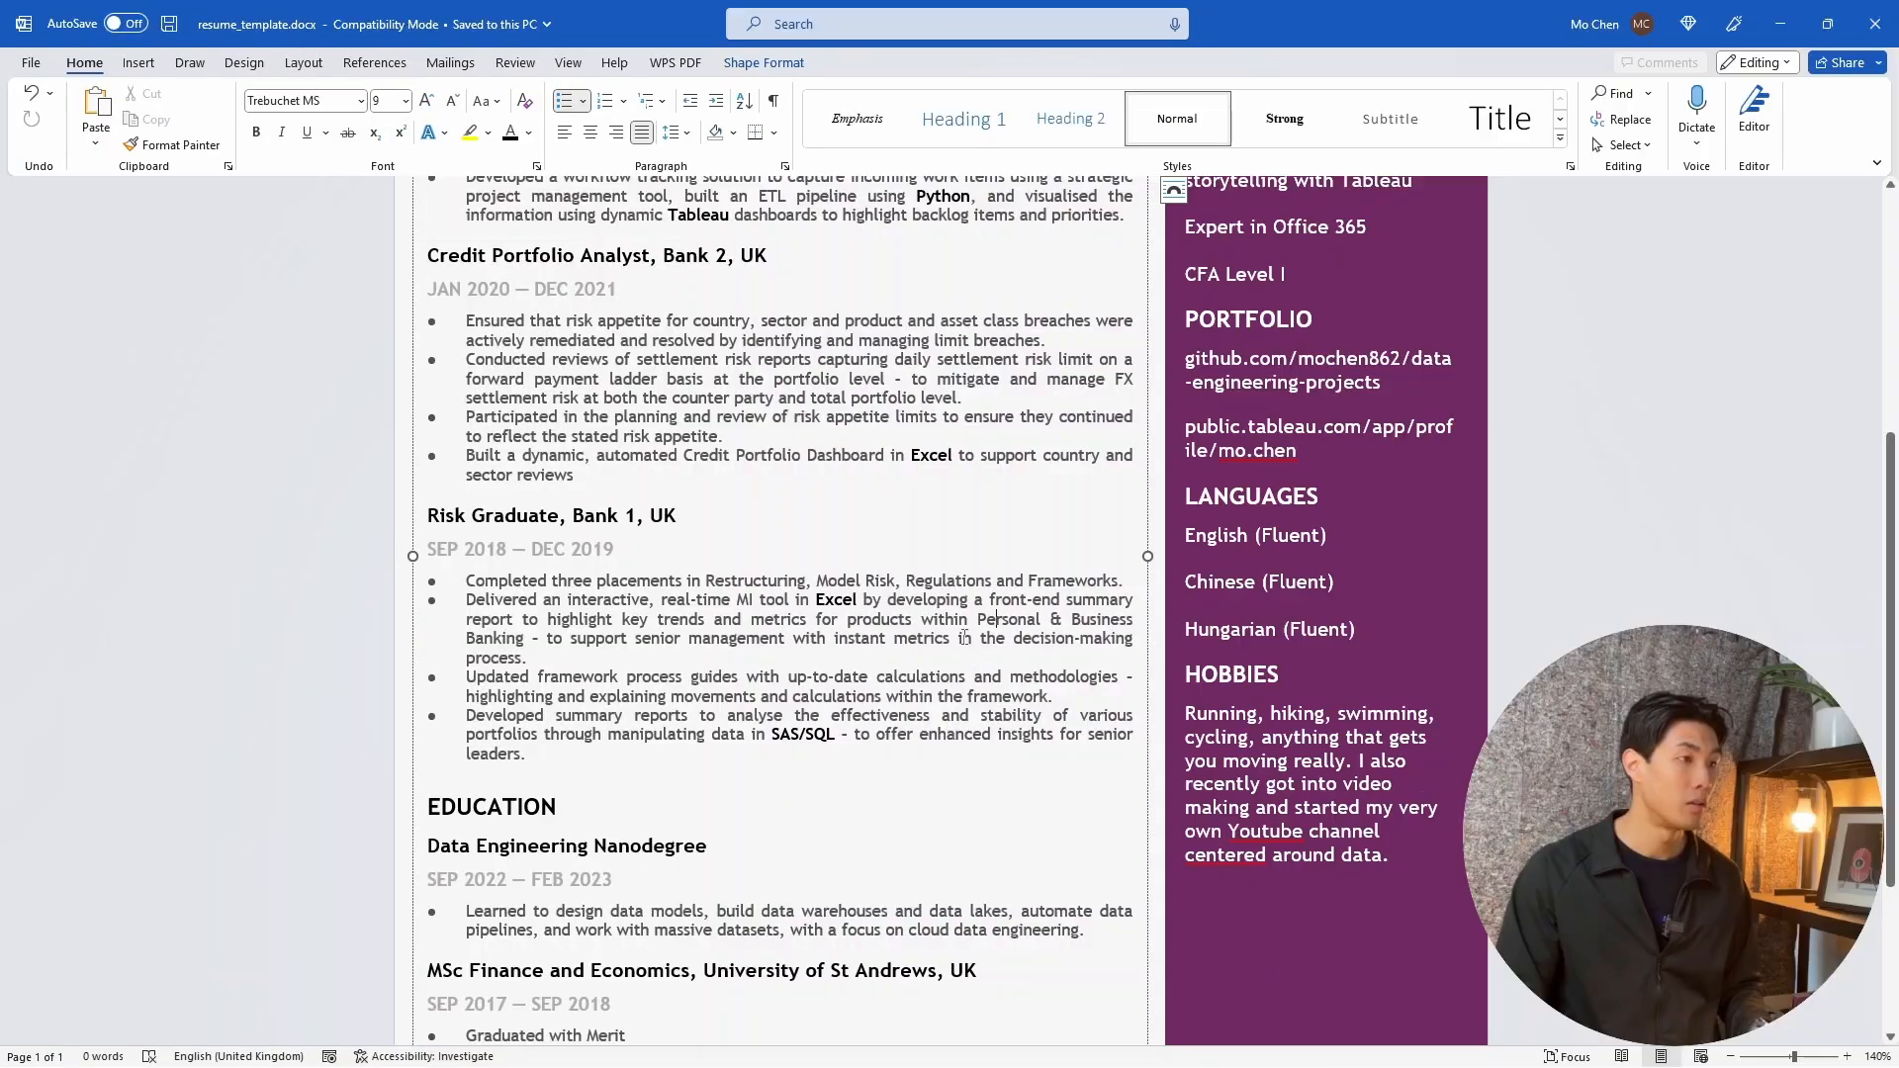
scroll("down", 3)
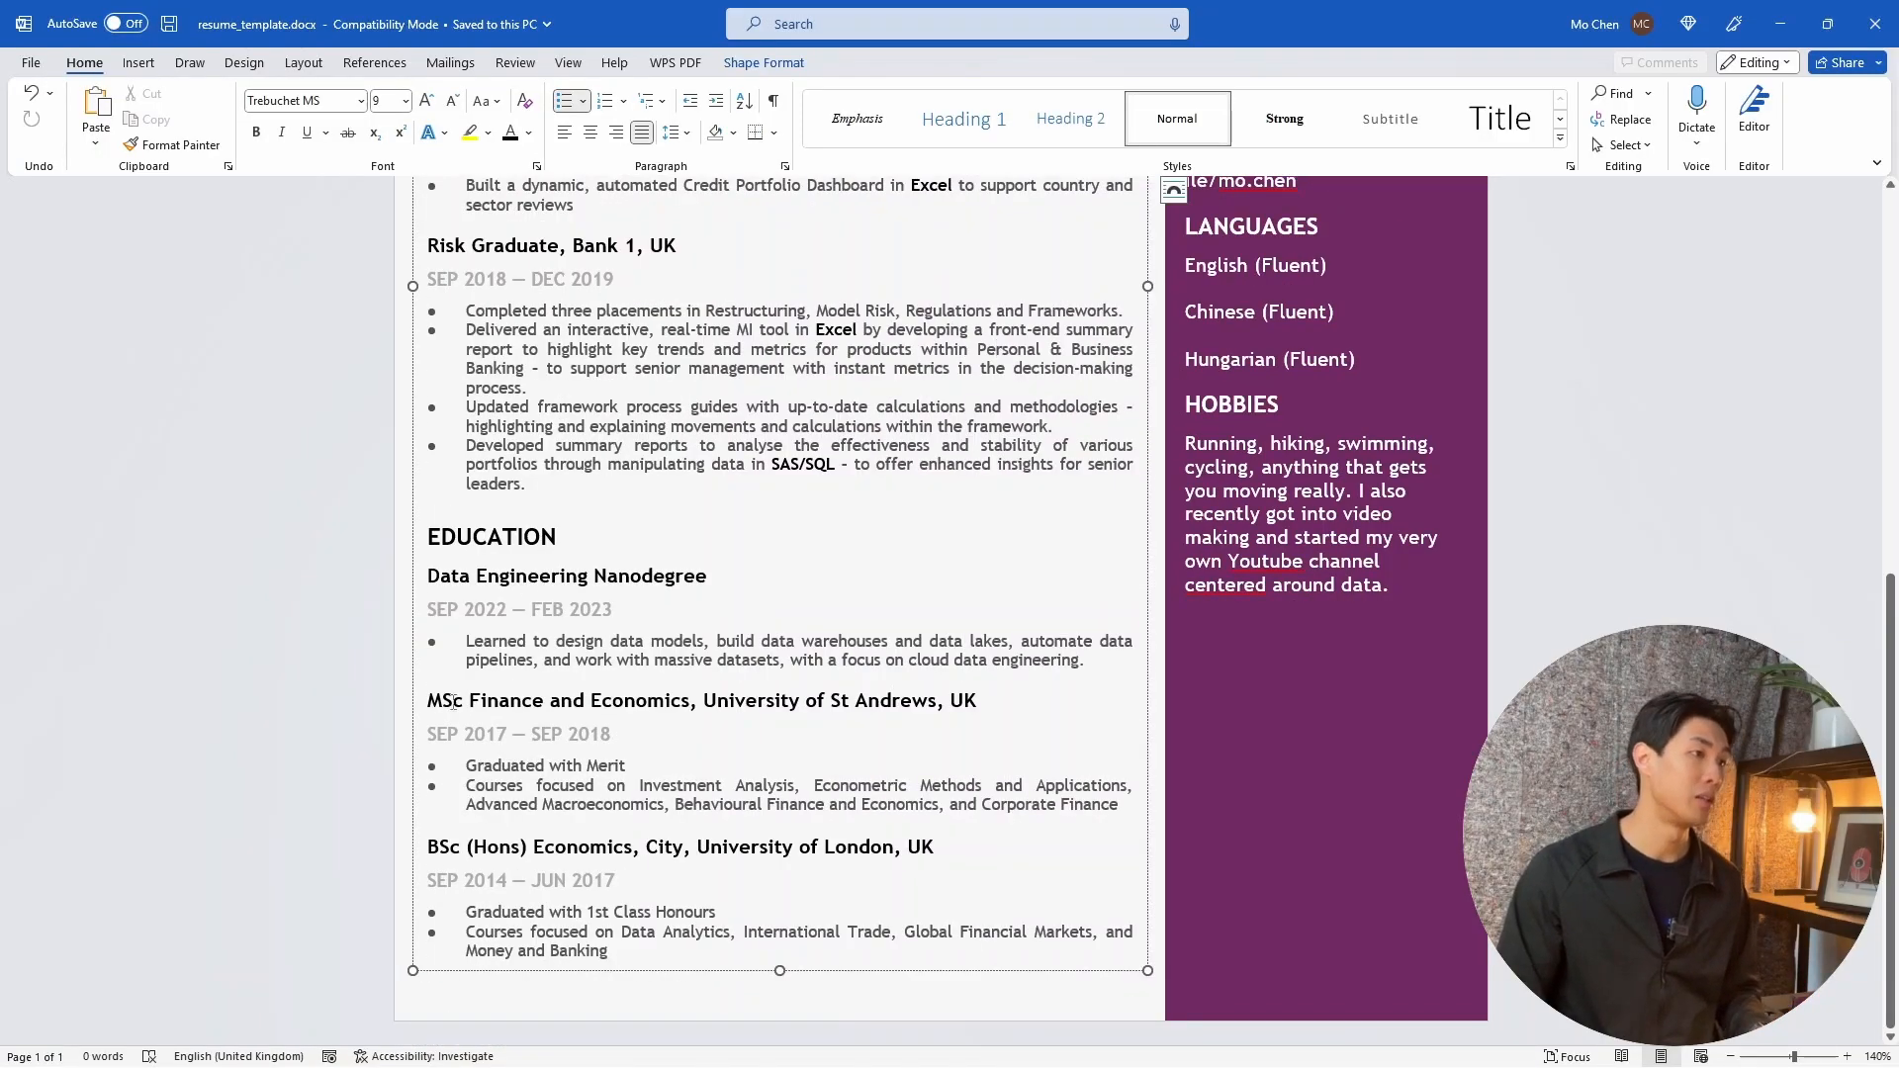
double_click(558, 700)
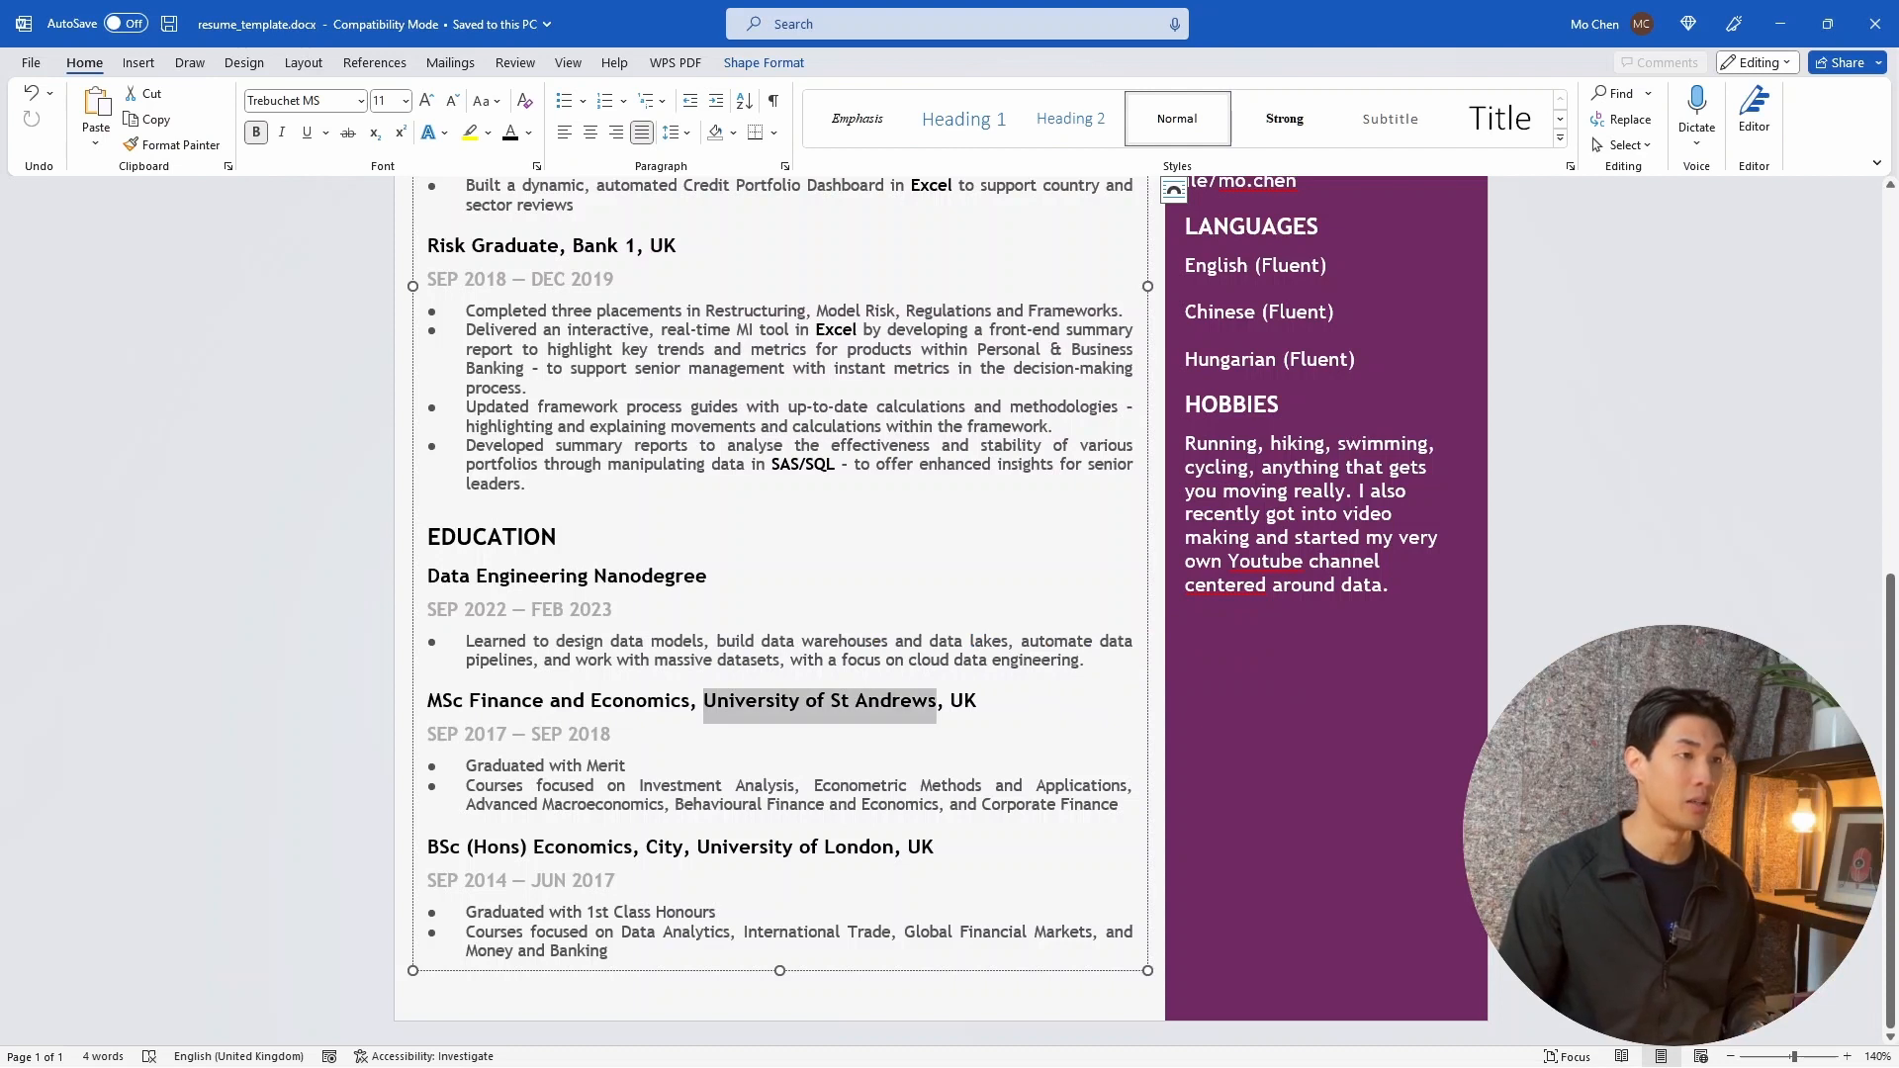
left_click(954, 700)
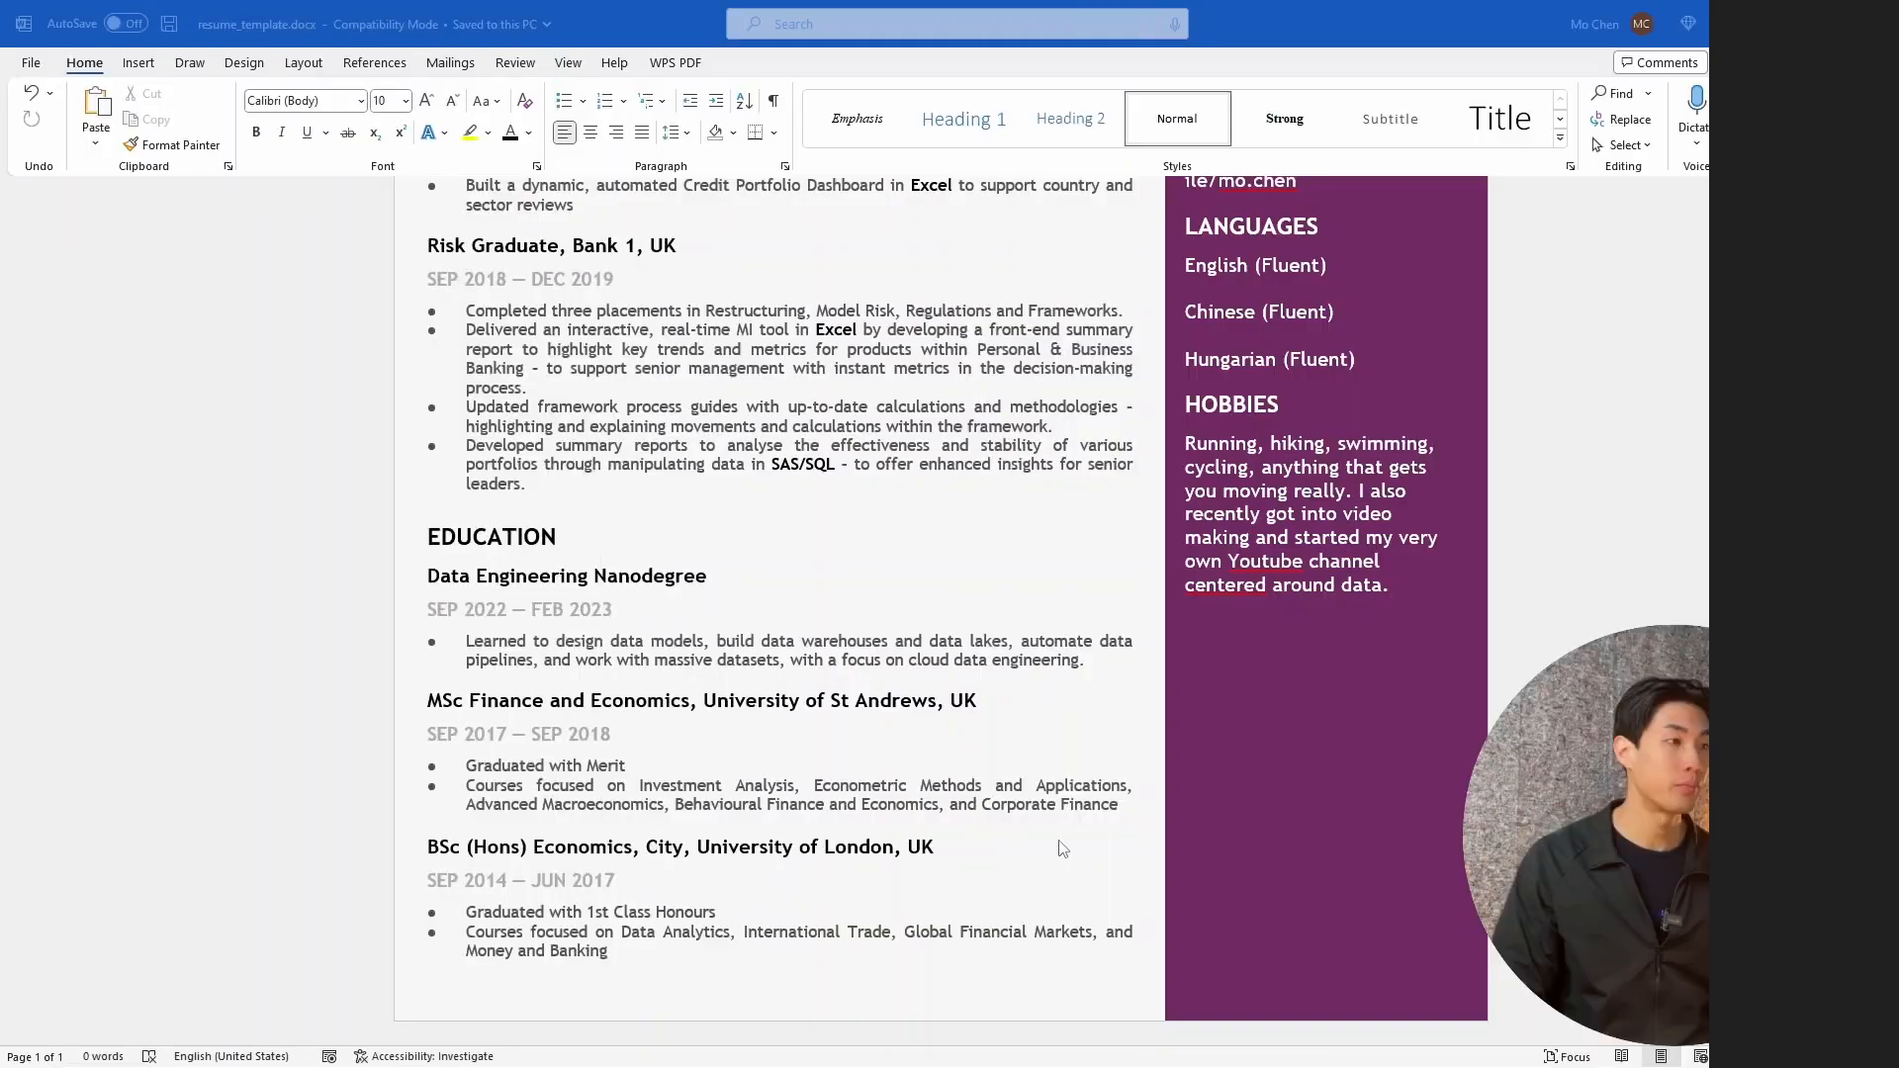
scroll("up", 3)
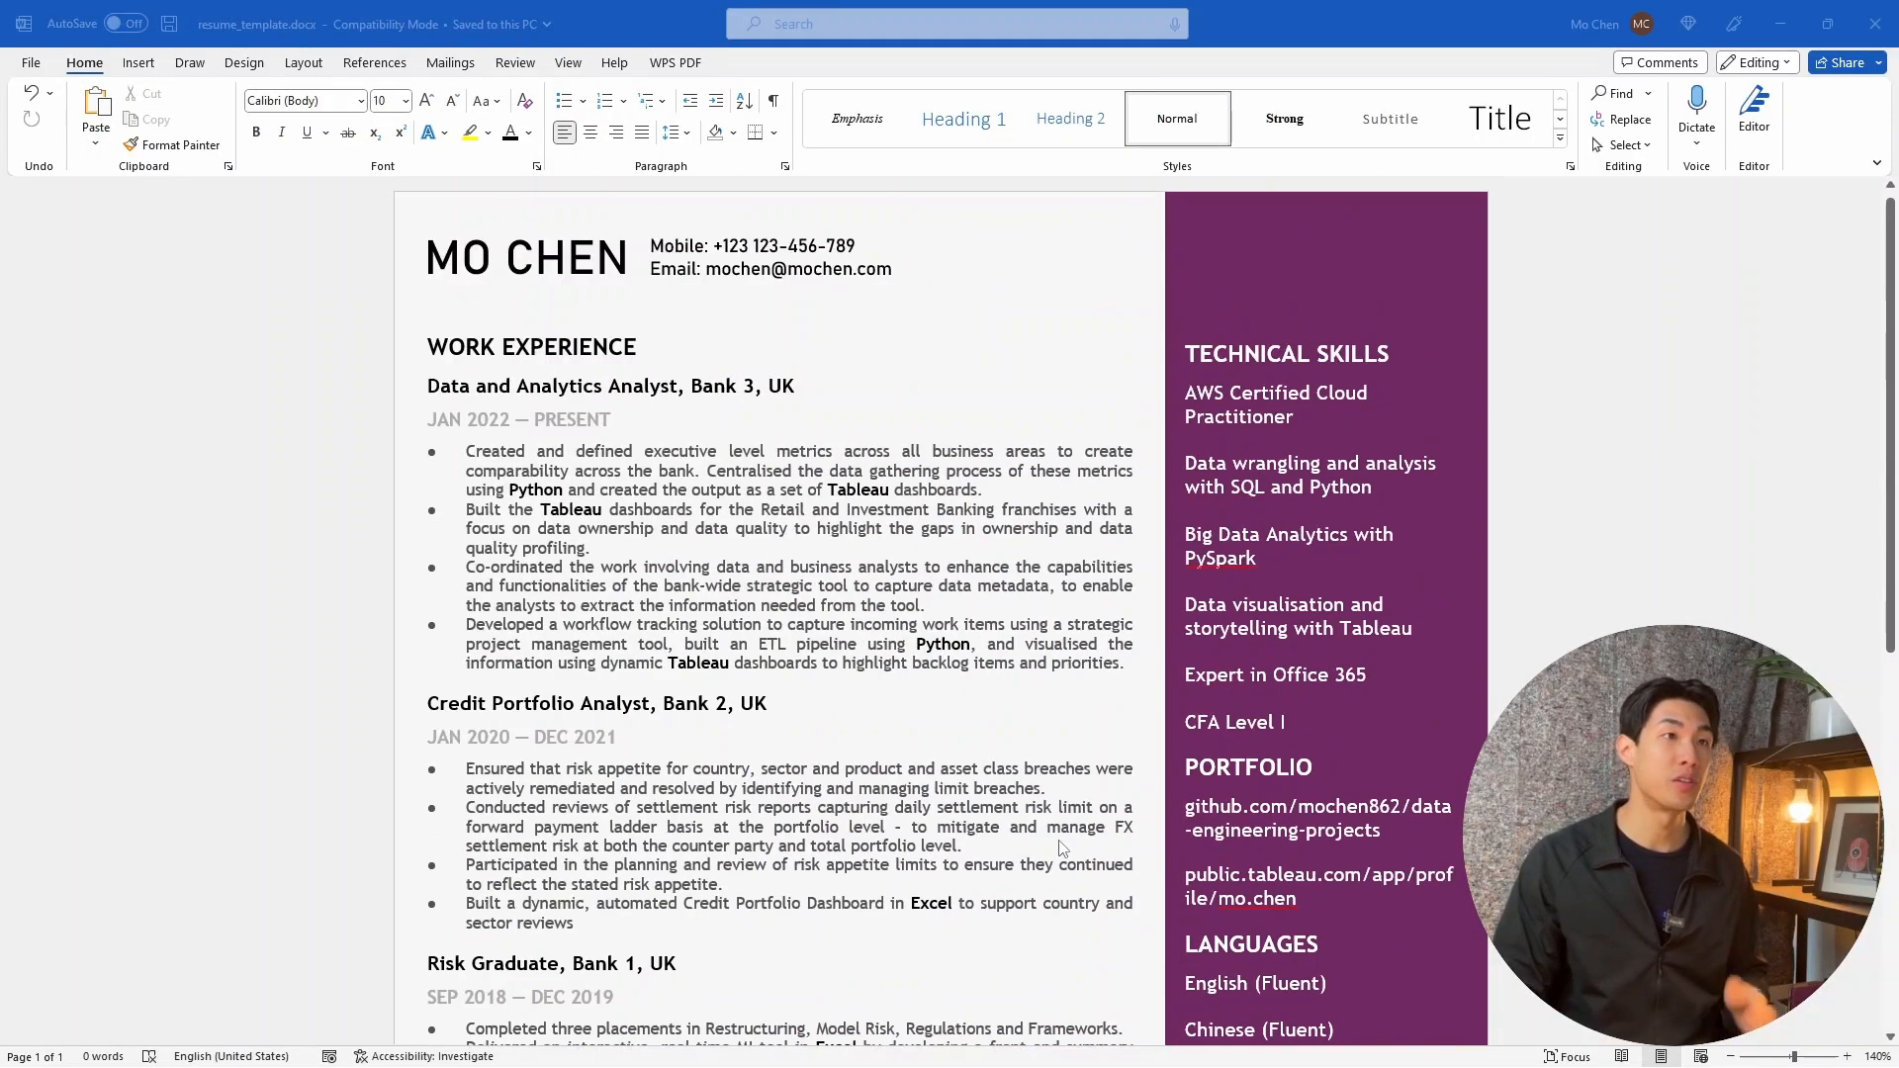
scroll("down", 3)
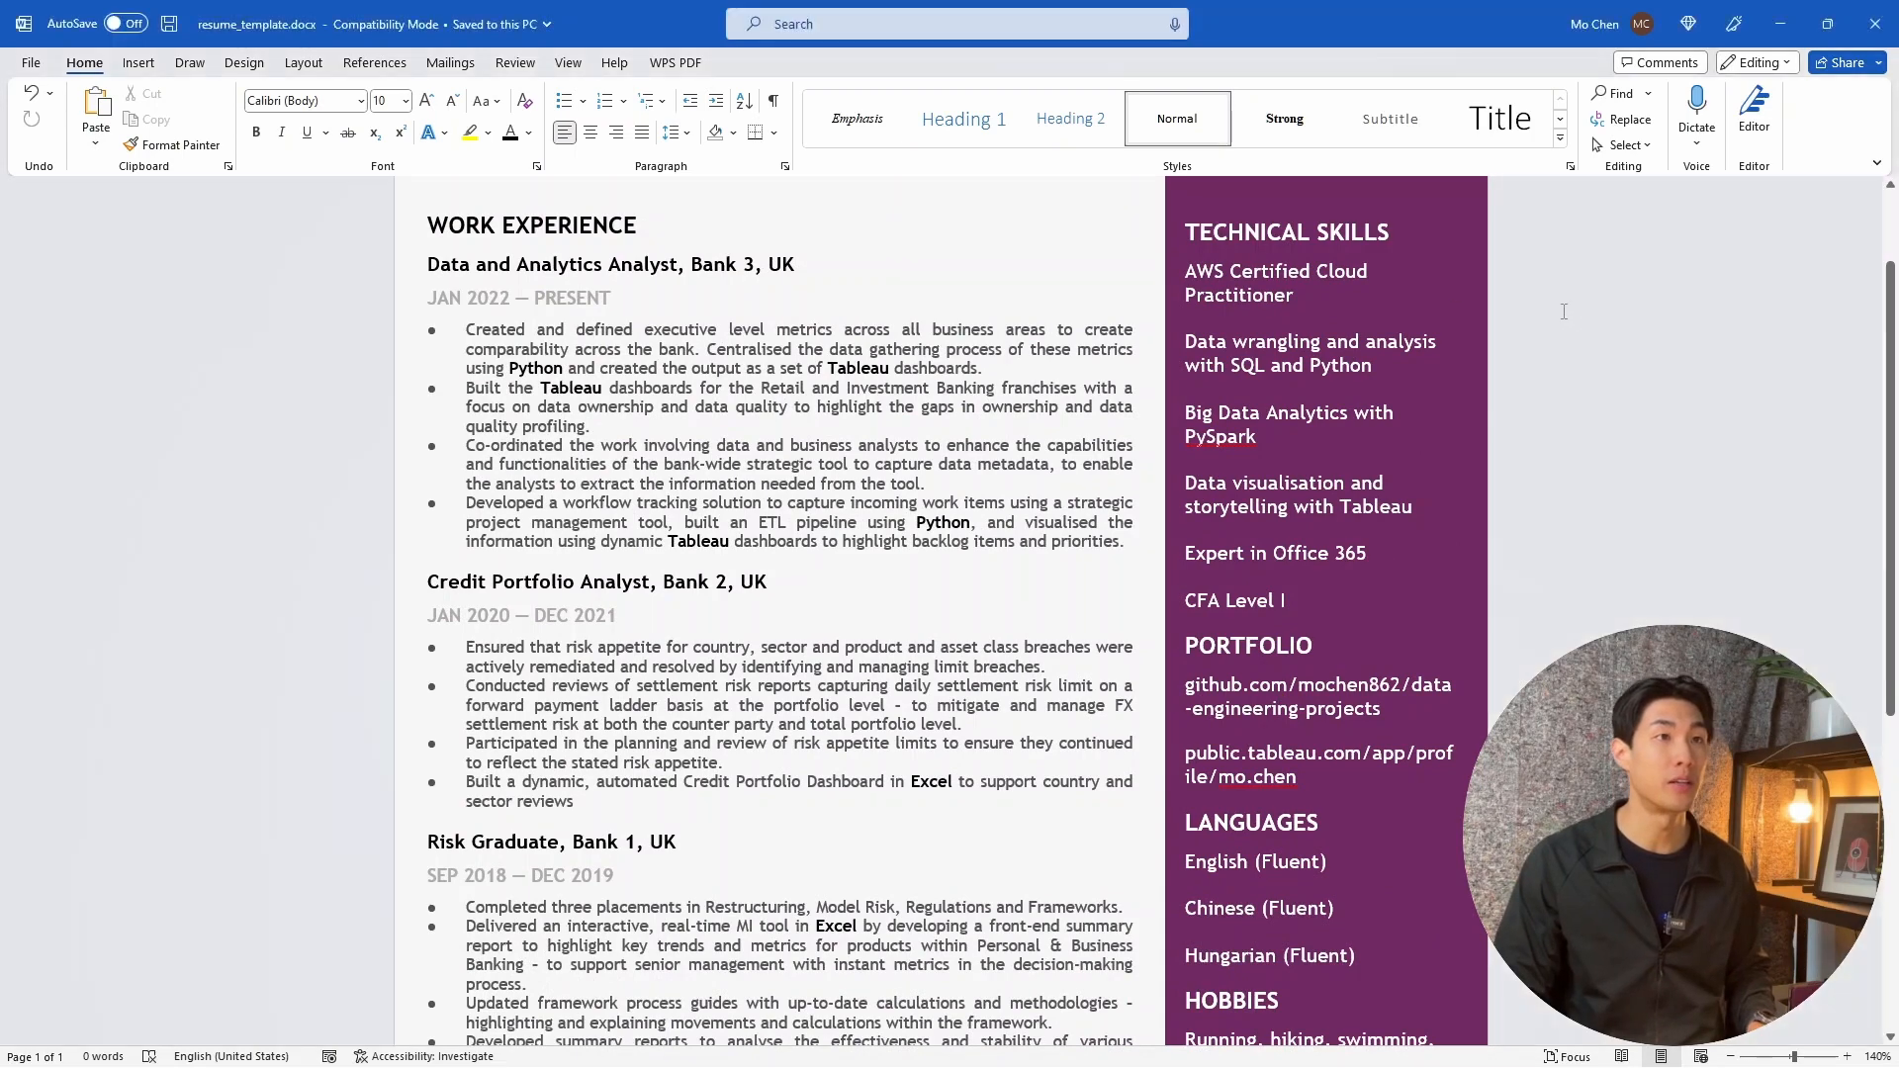
mouse_move(1497, 342)
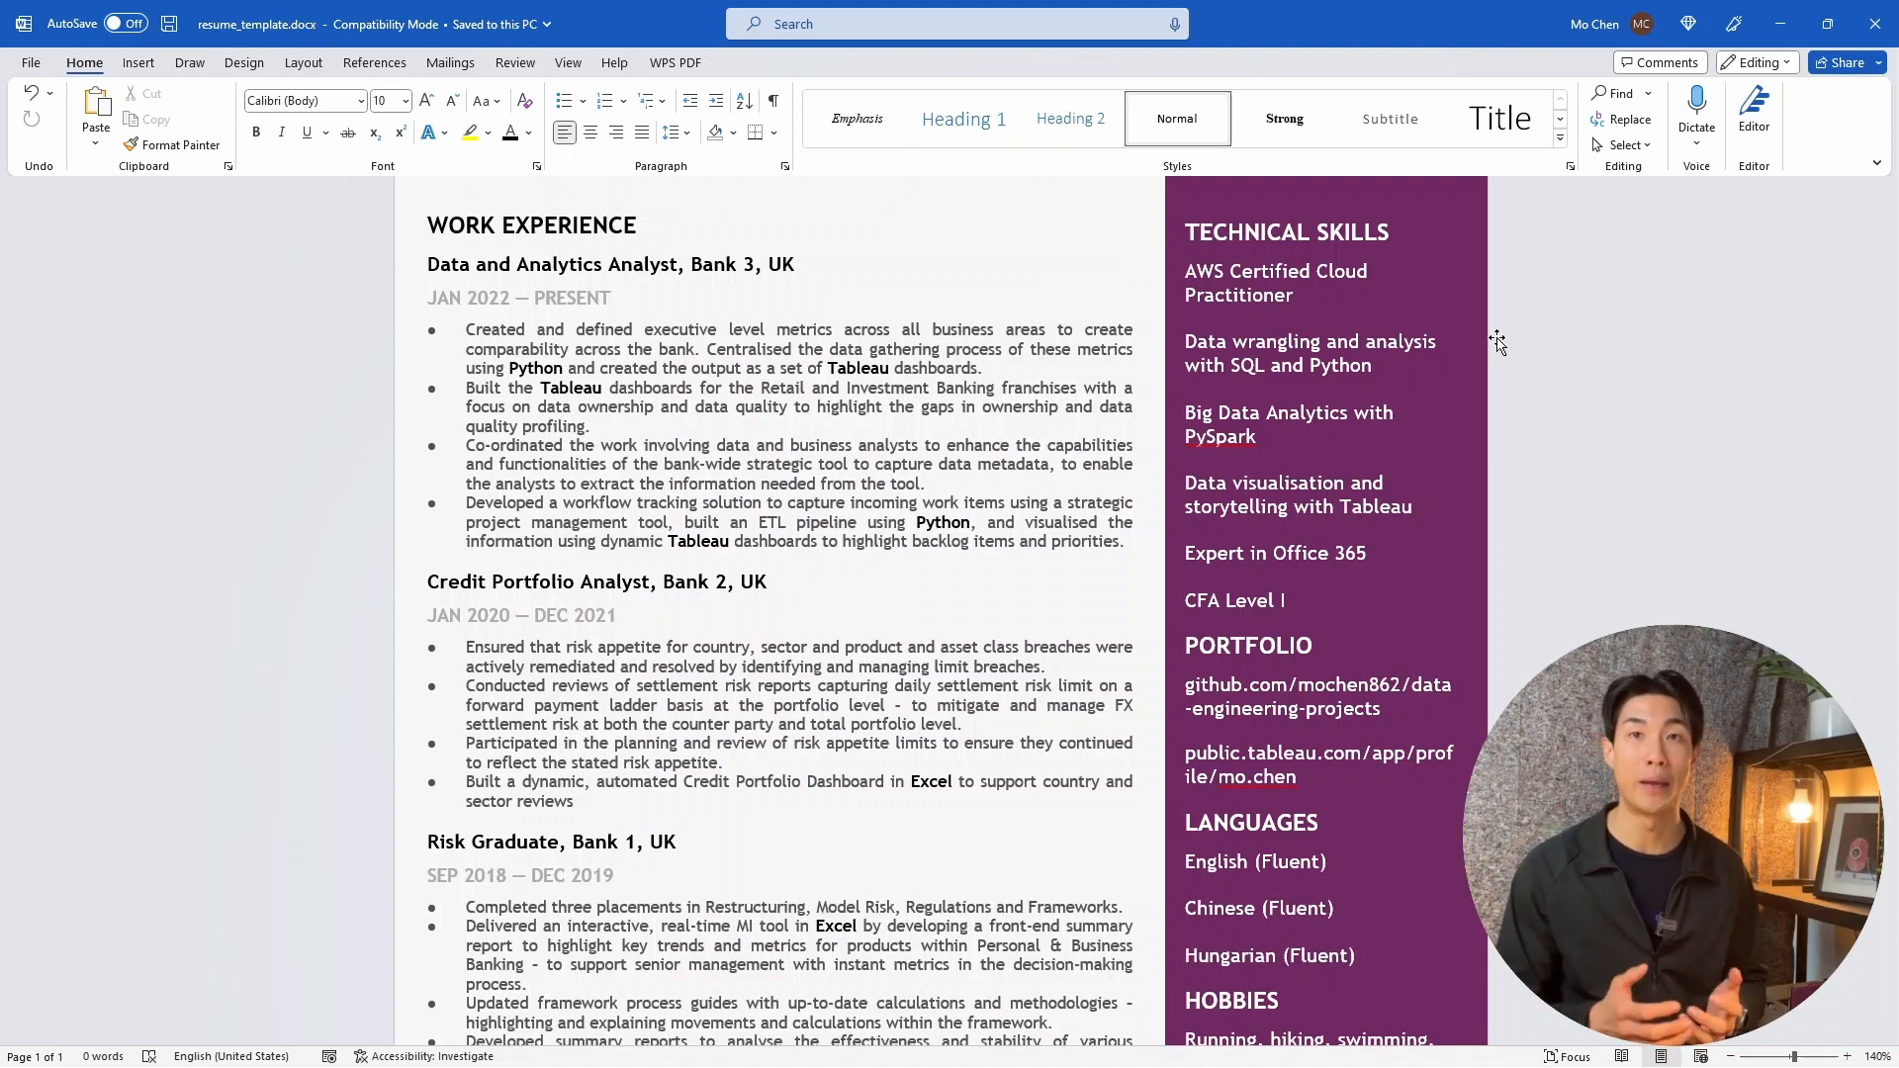
mouse_move(1416, 522)
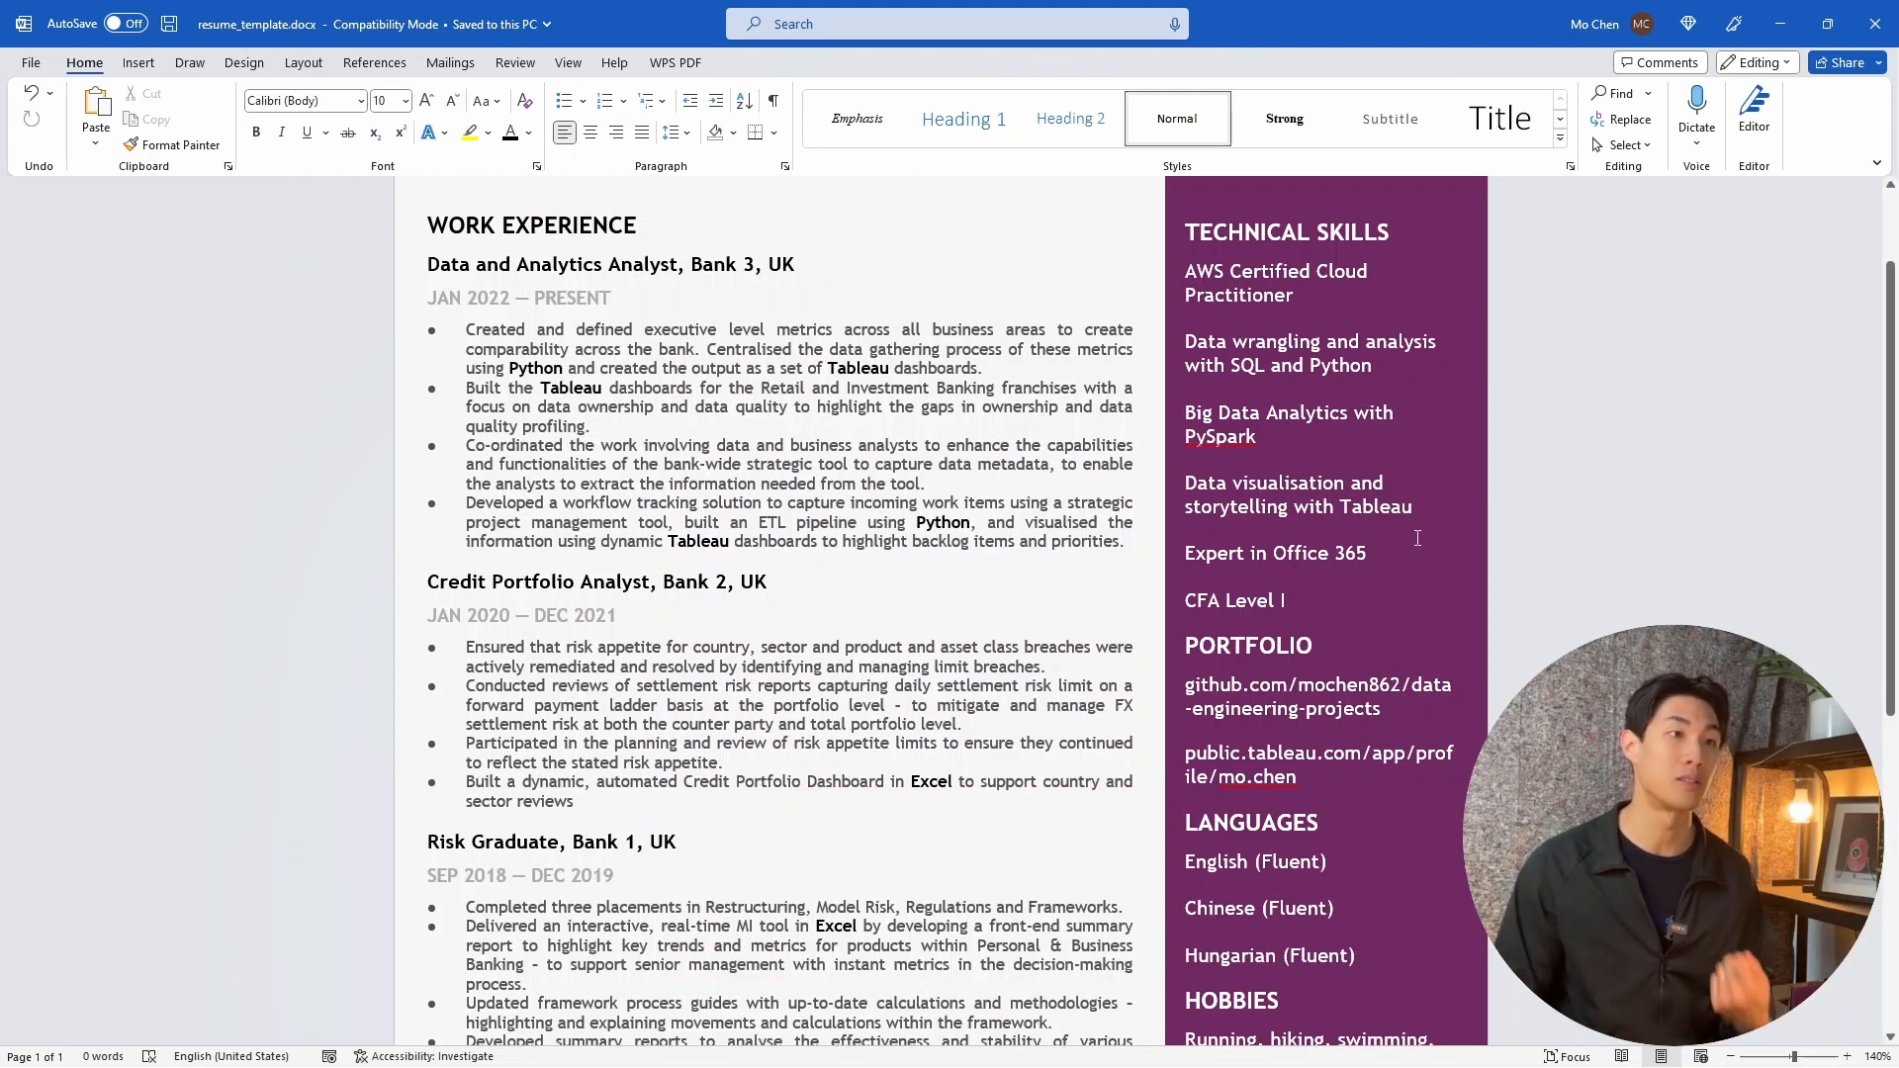
scroll("up", 3)
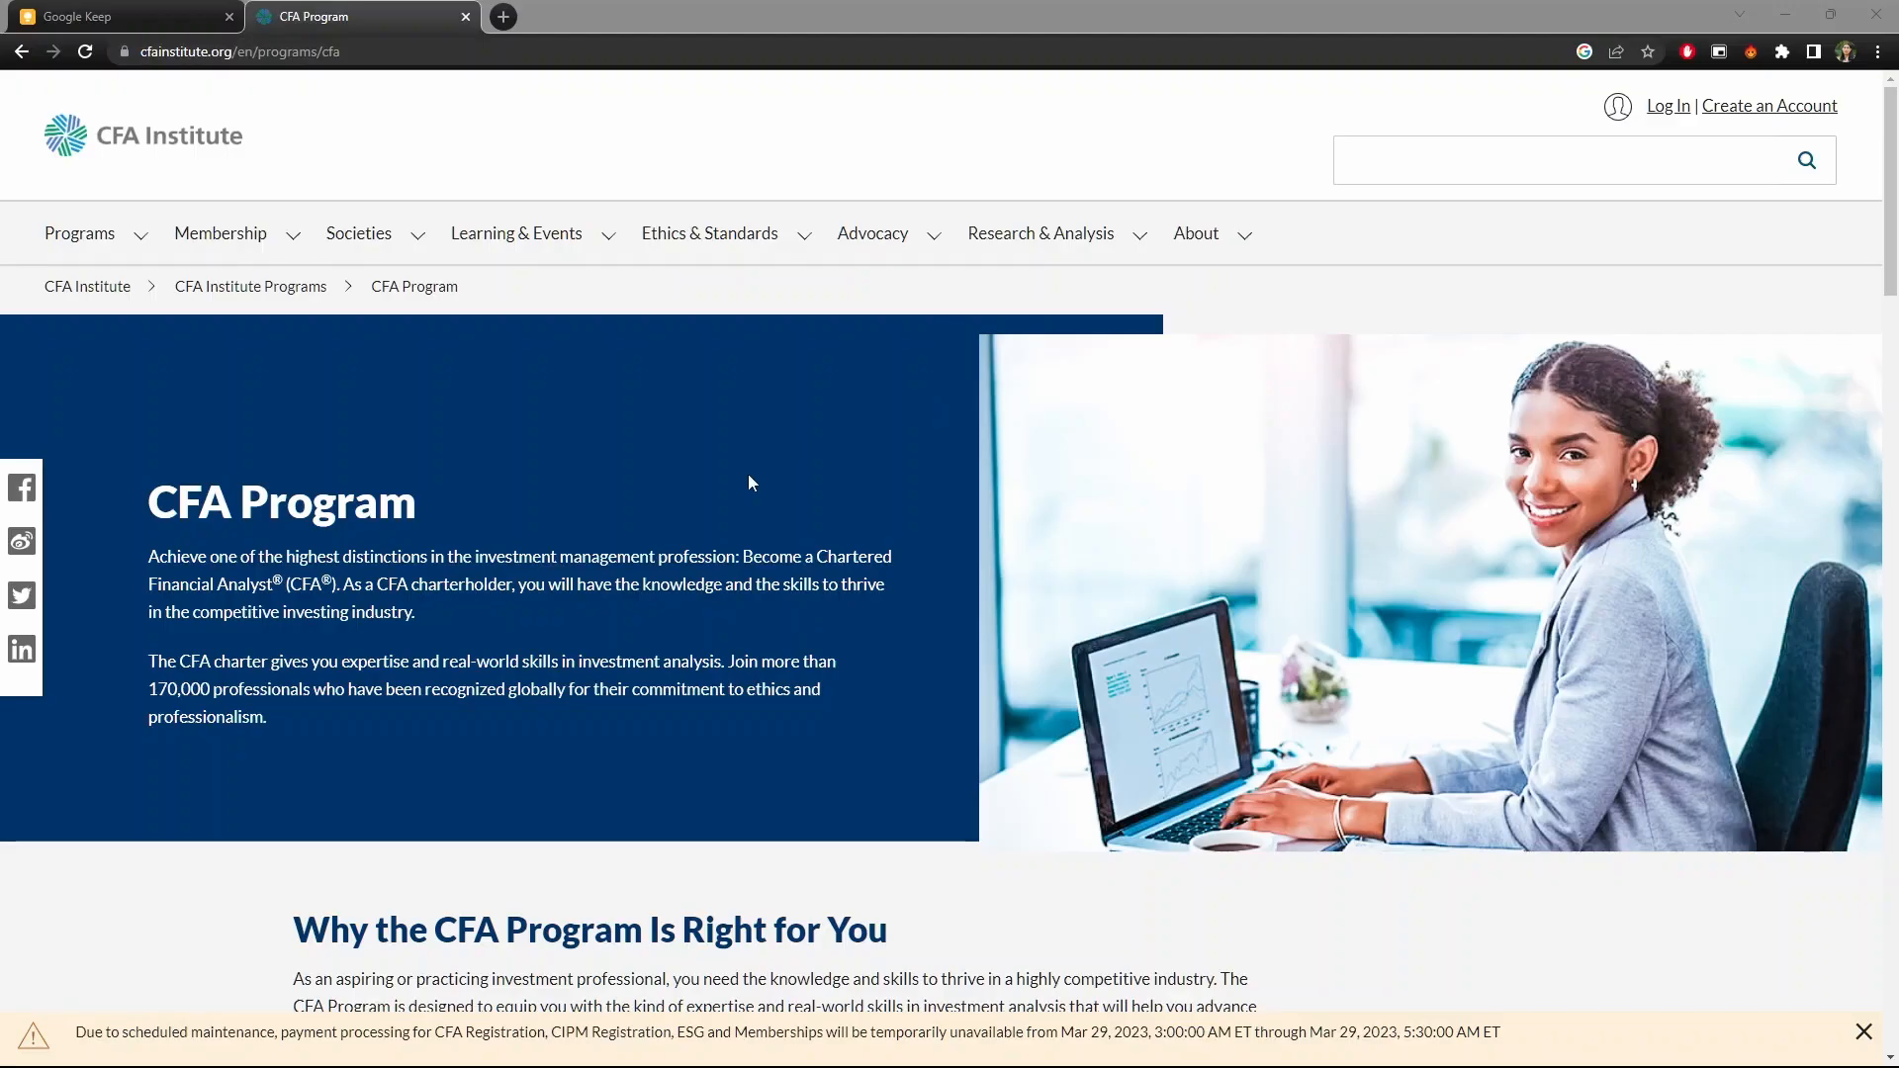
mouse_move(732, 488)
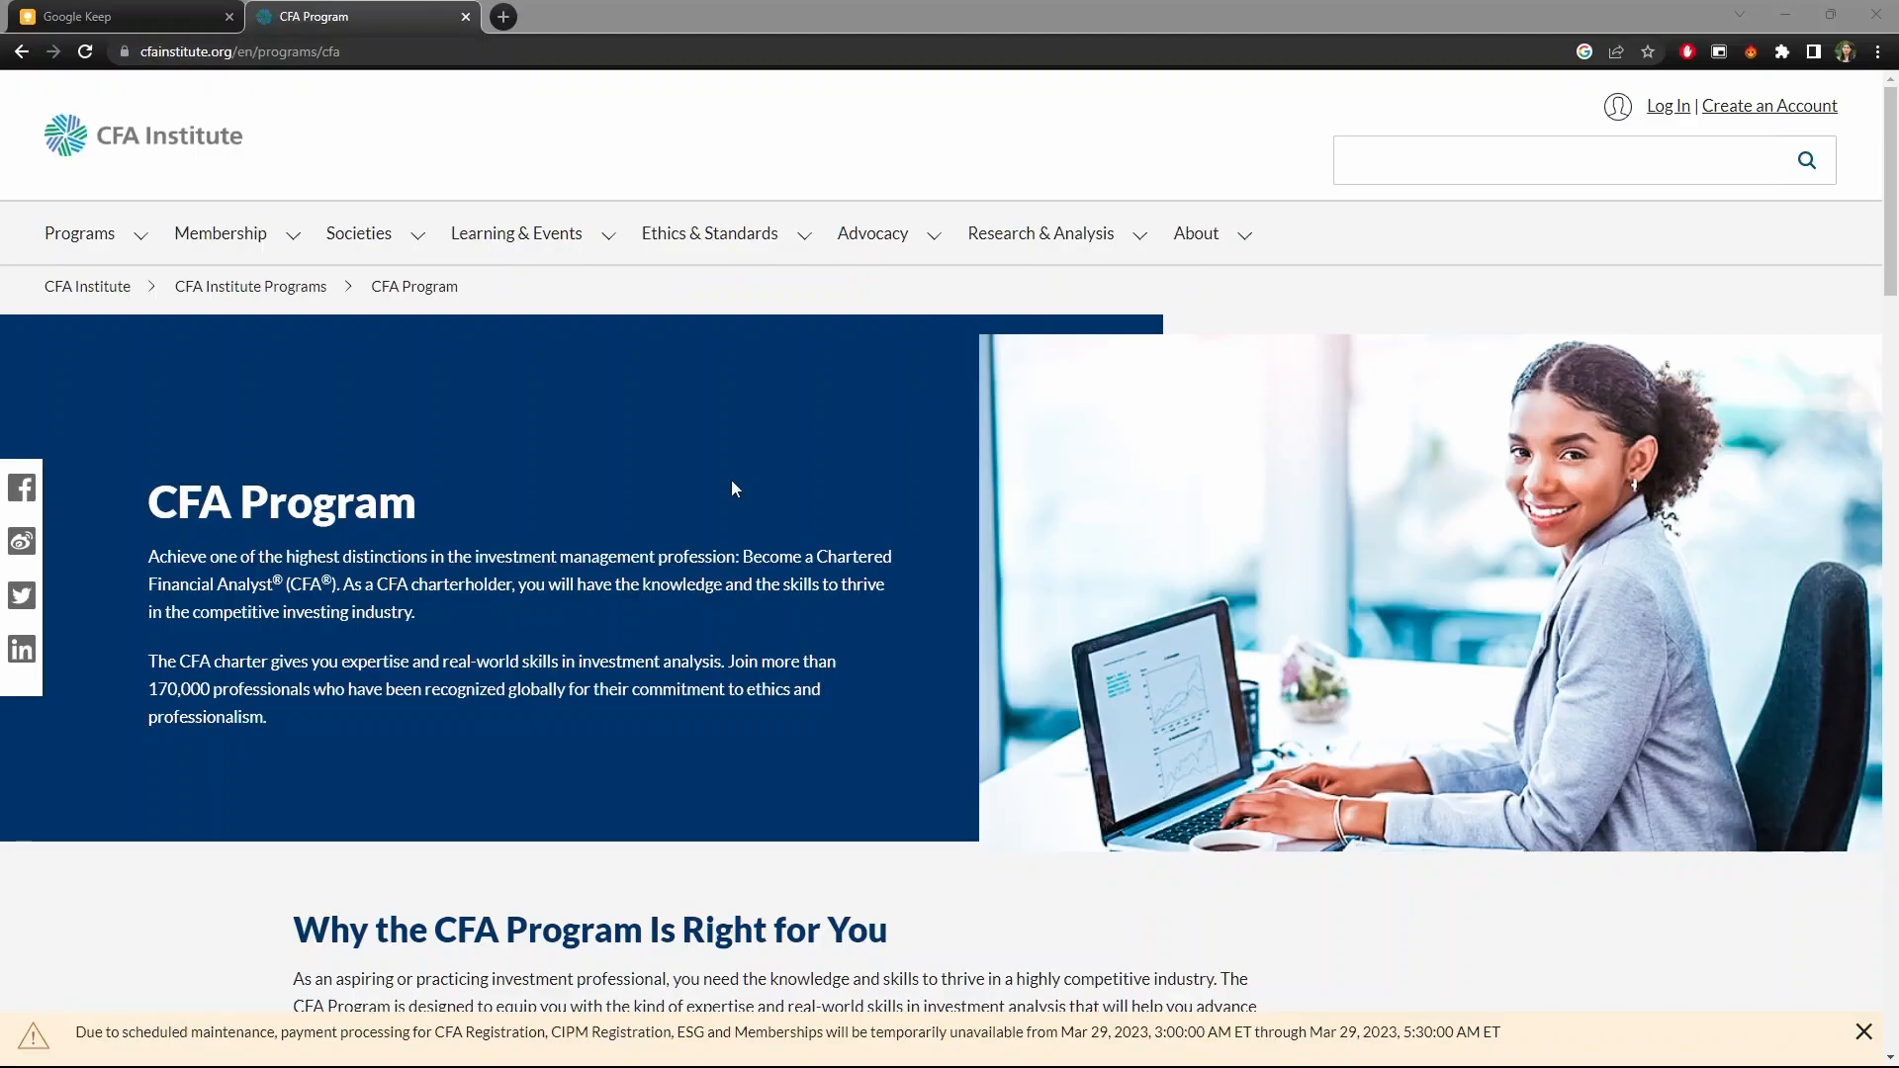
- Scroll down the CFA Program page to read why it suits investment professionals
scroll("down", 3)
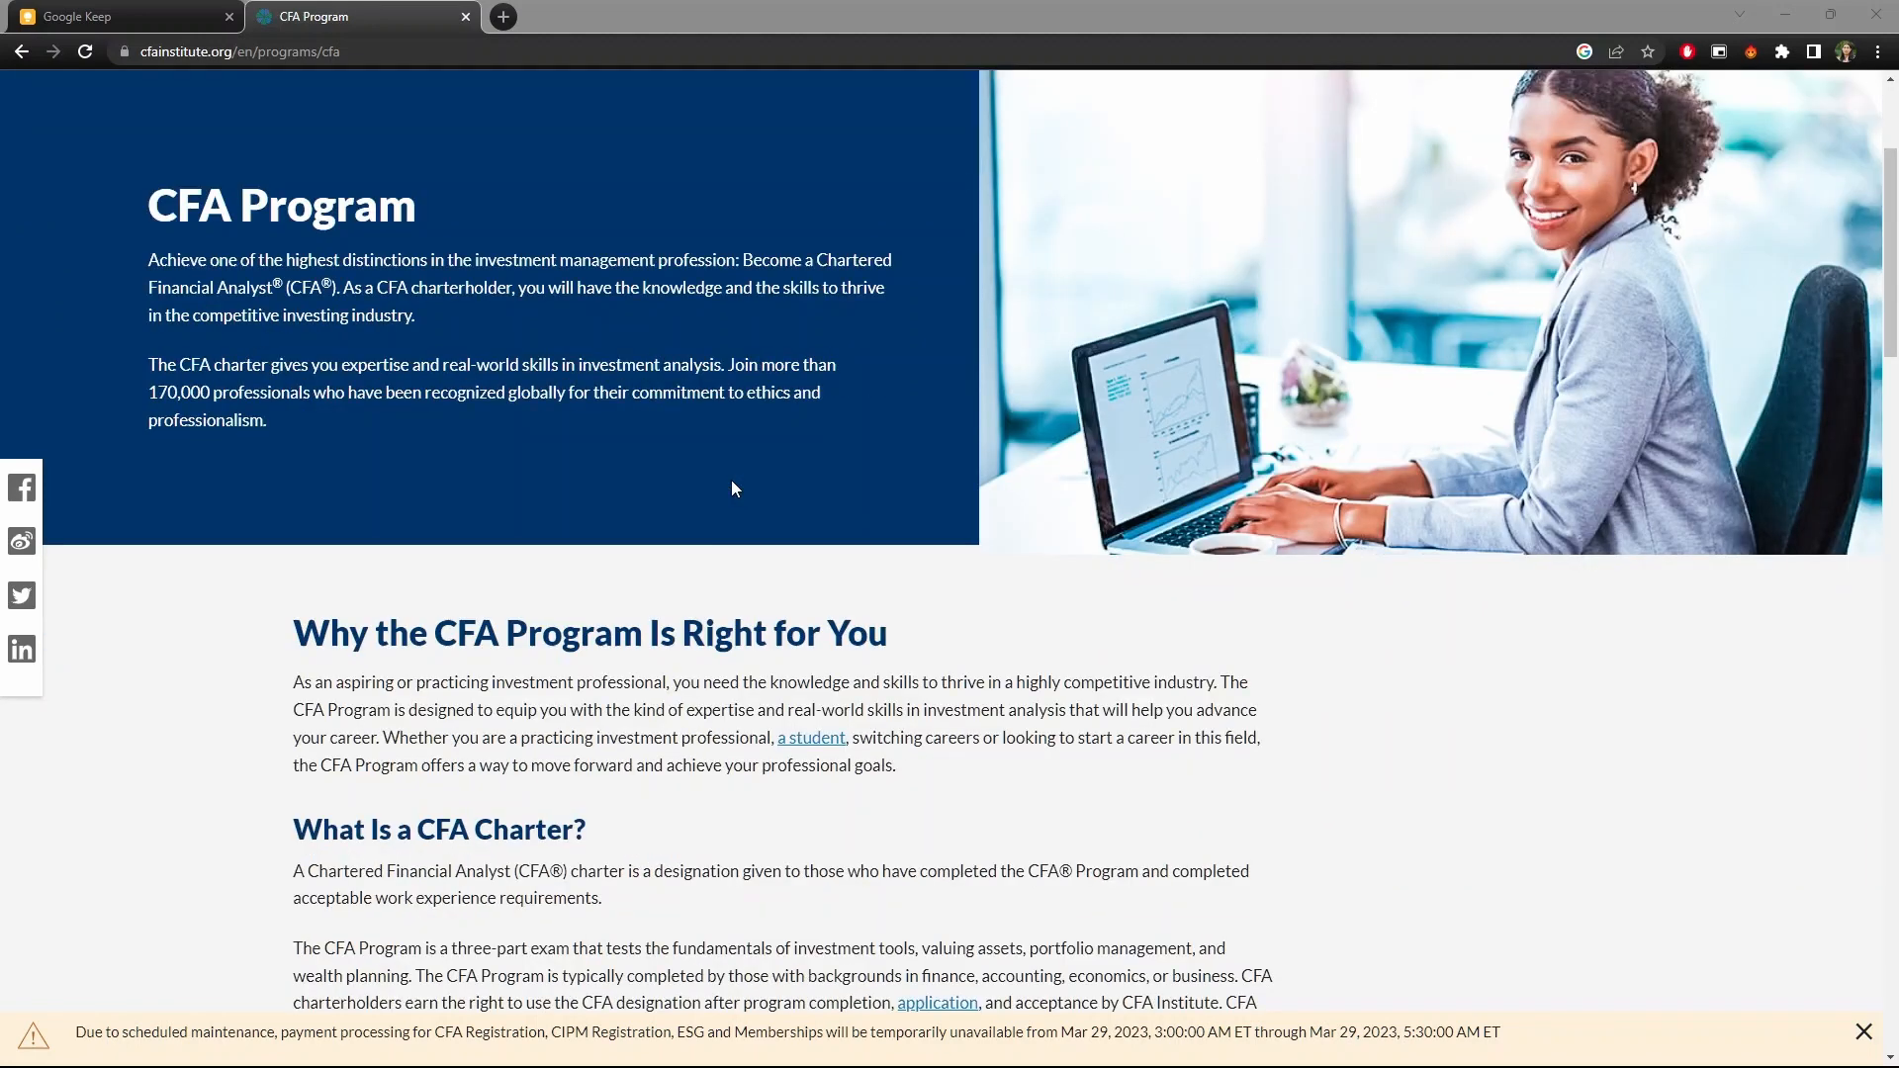
scroll("down", 3)
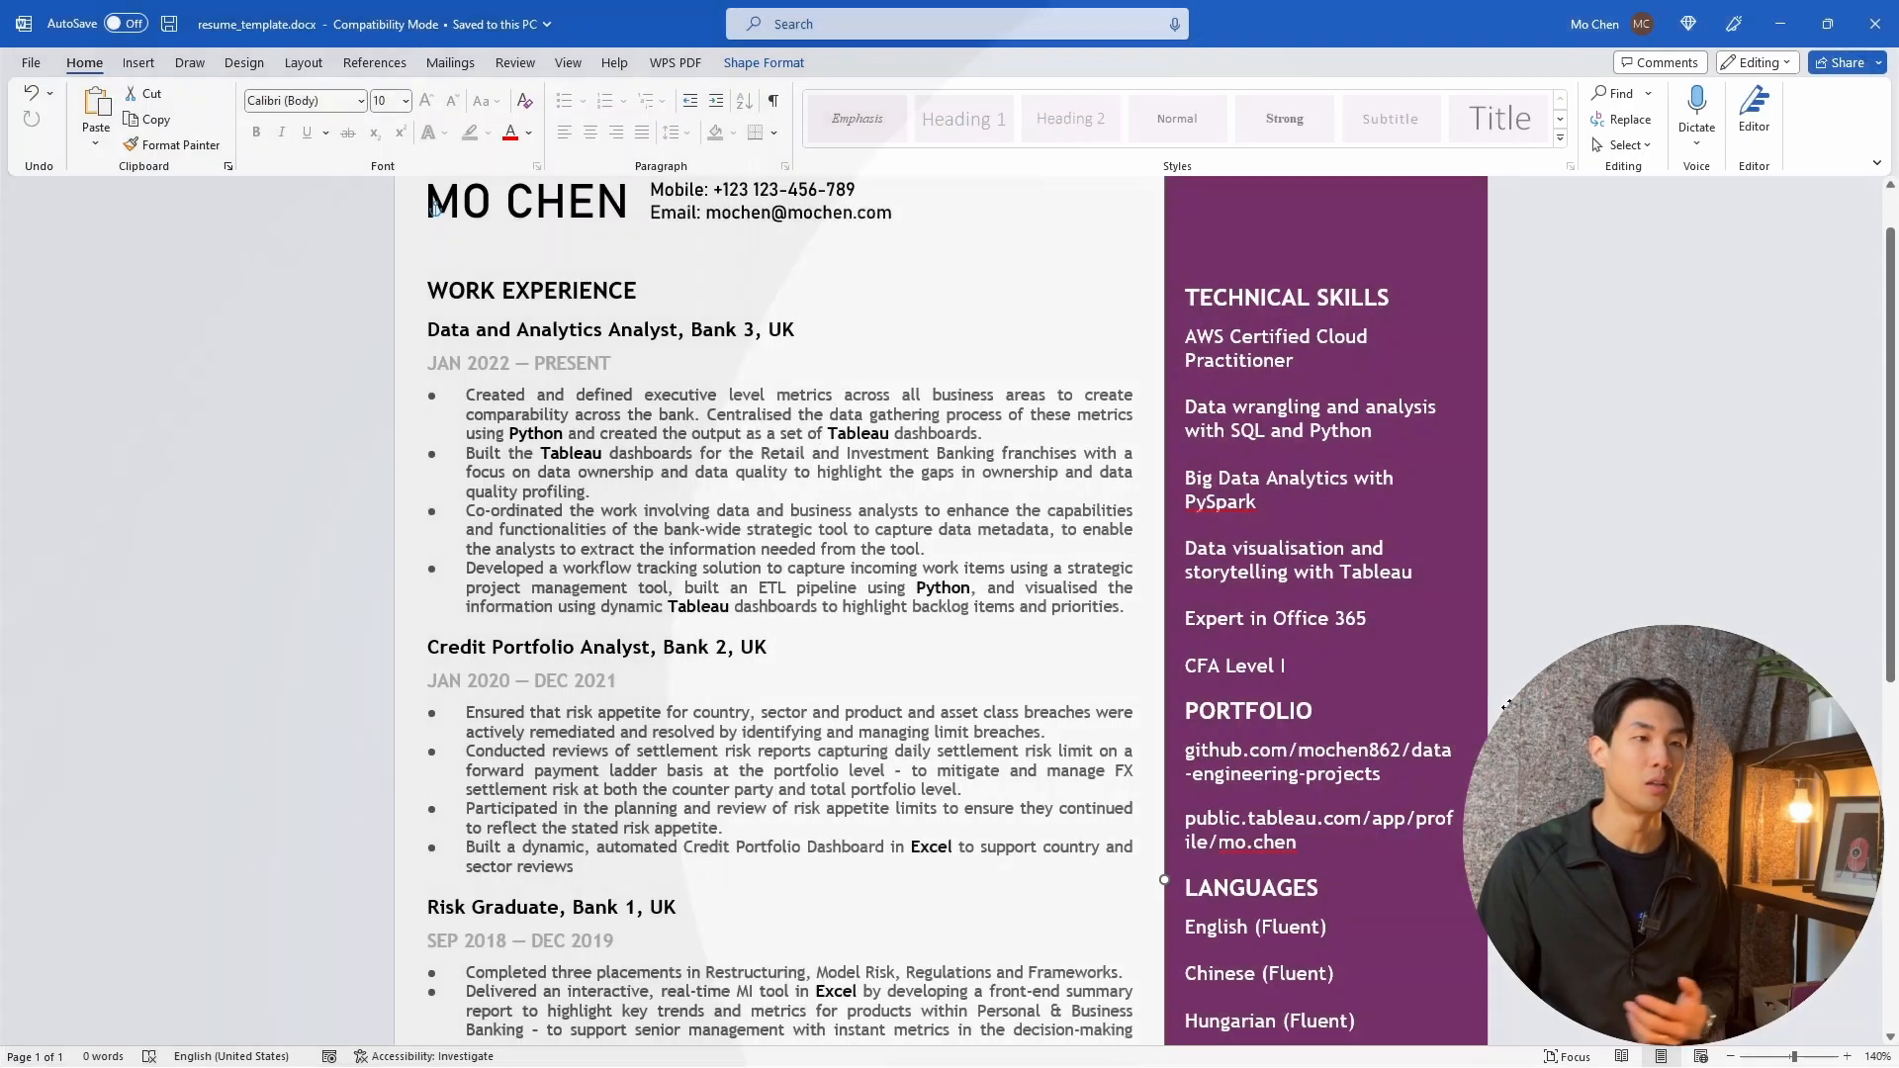
- Scroll the resume sidebar to the technical skills, portfolio and languages sections
scroll("down", 3)
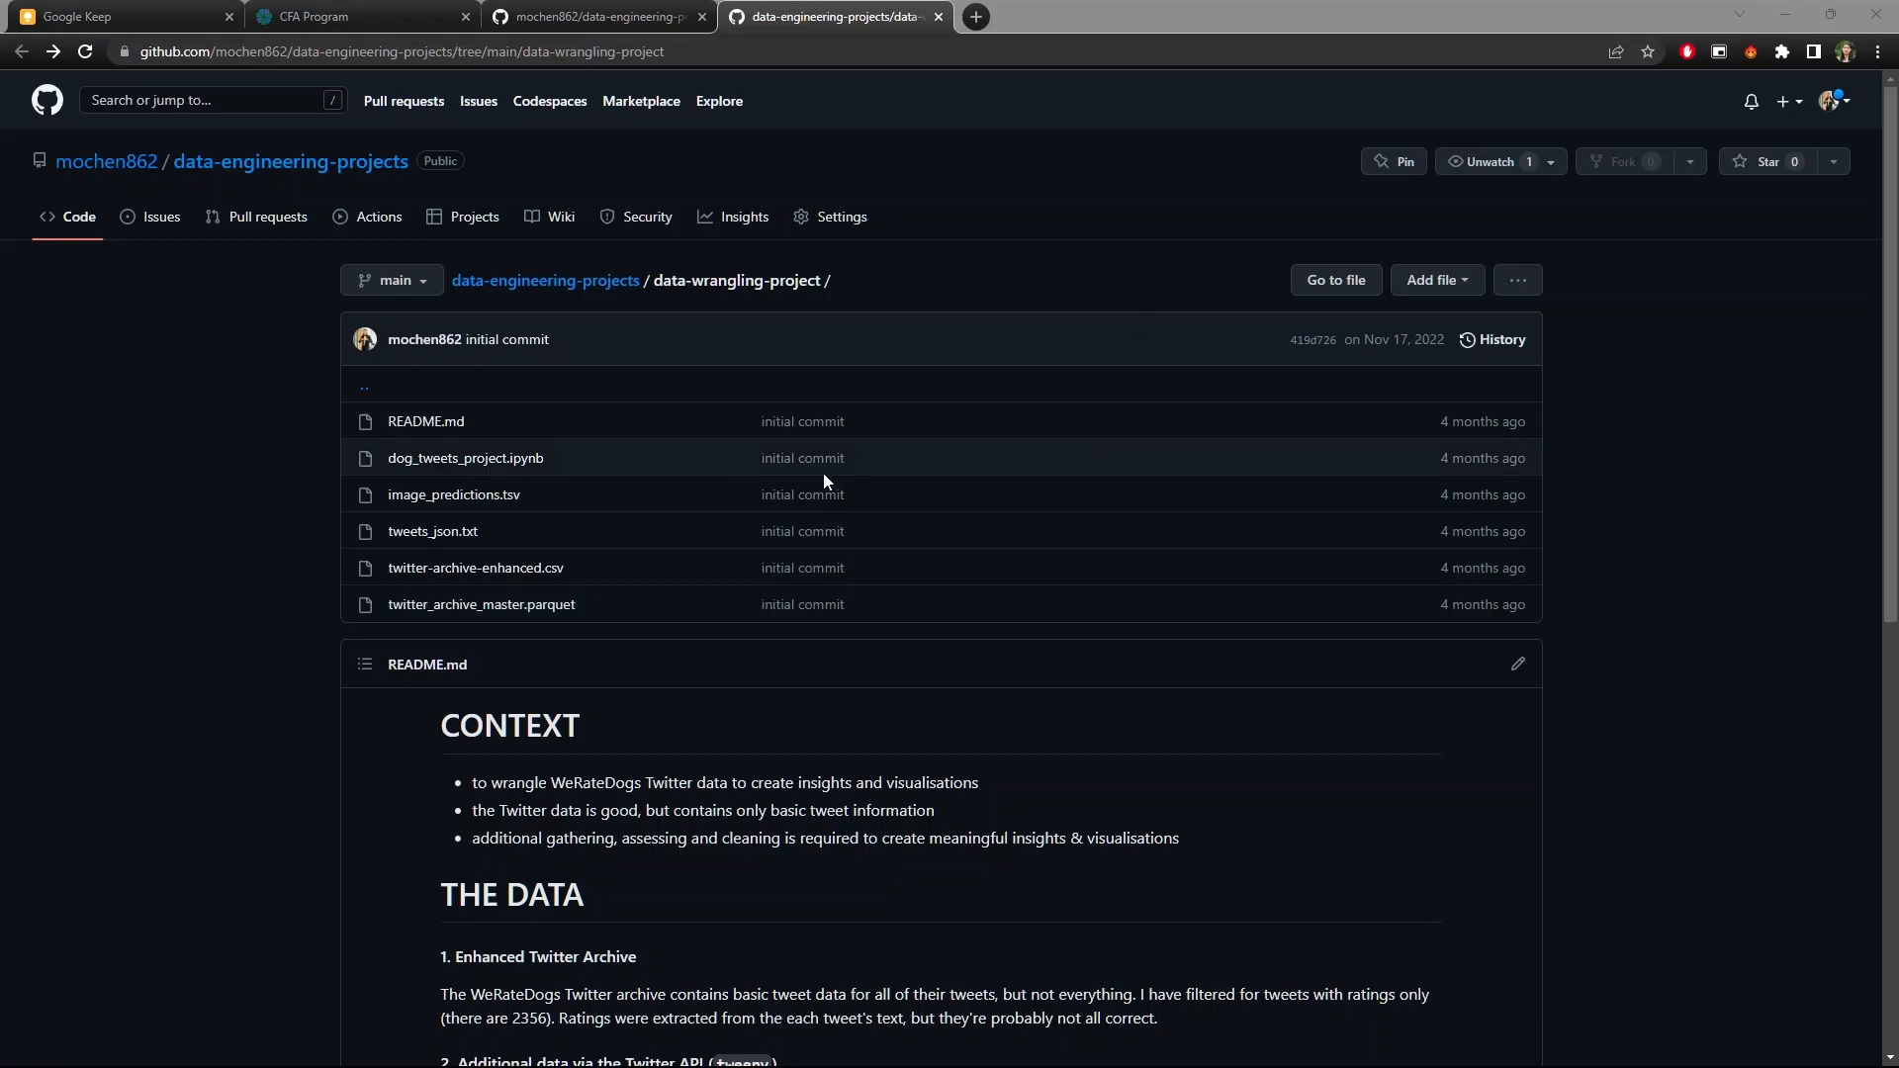
- View dog_tweets_project.ipynb in the GitHub repository and scroll through the notebook
scroll("down", 3)
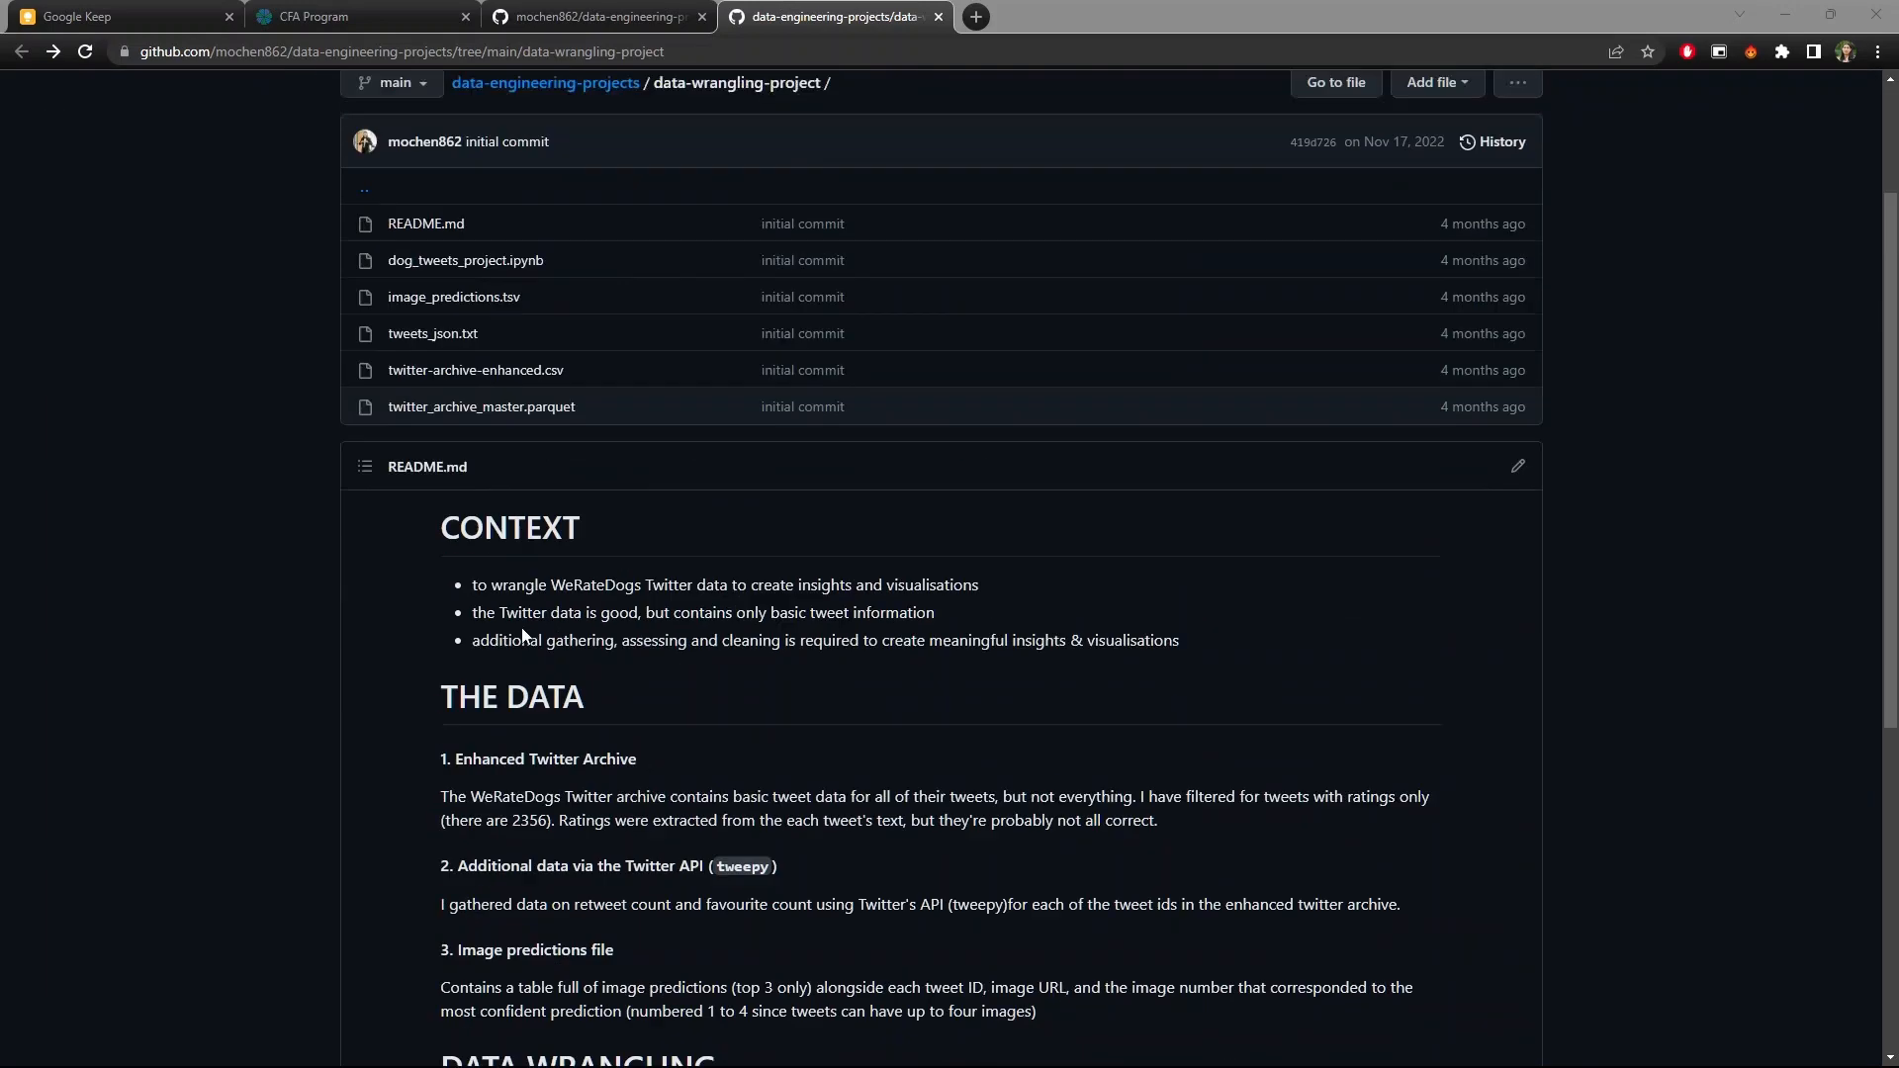
left_click(467, 260)
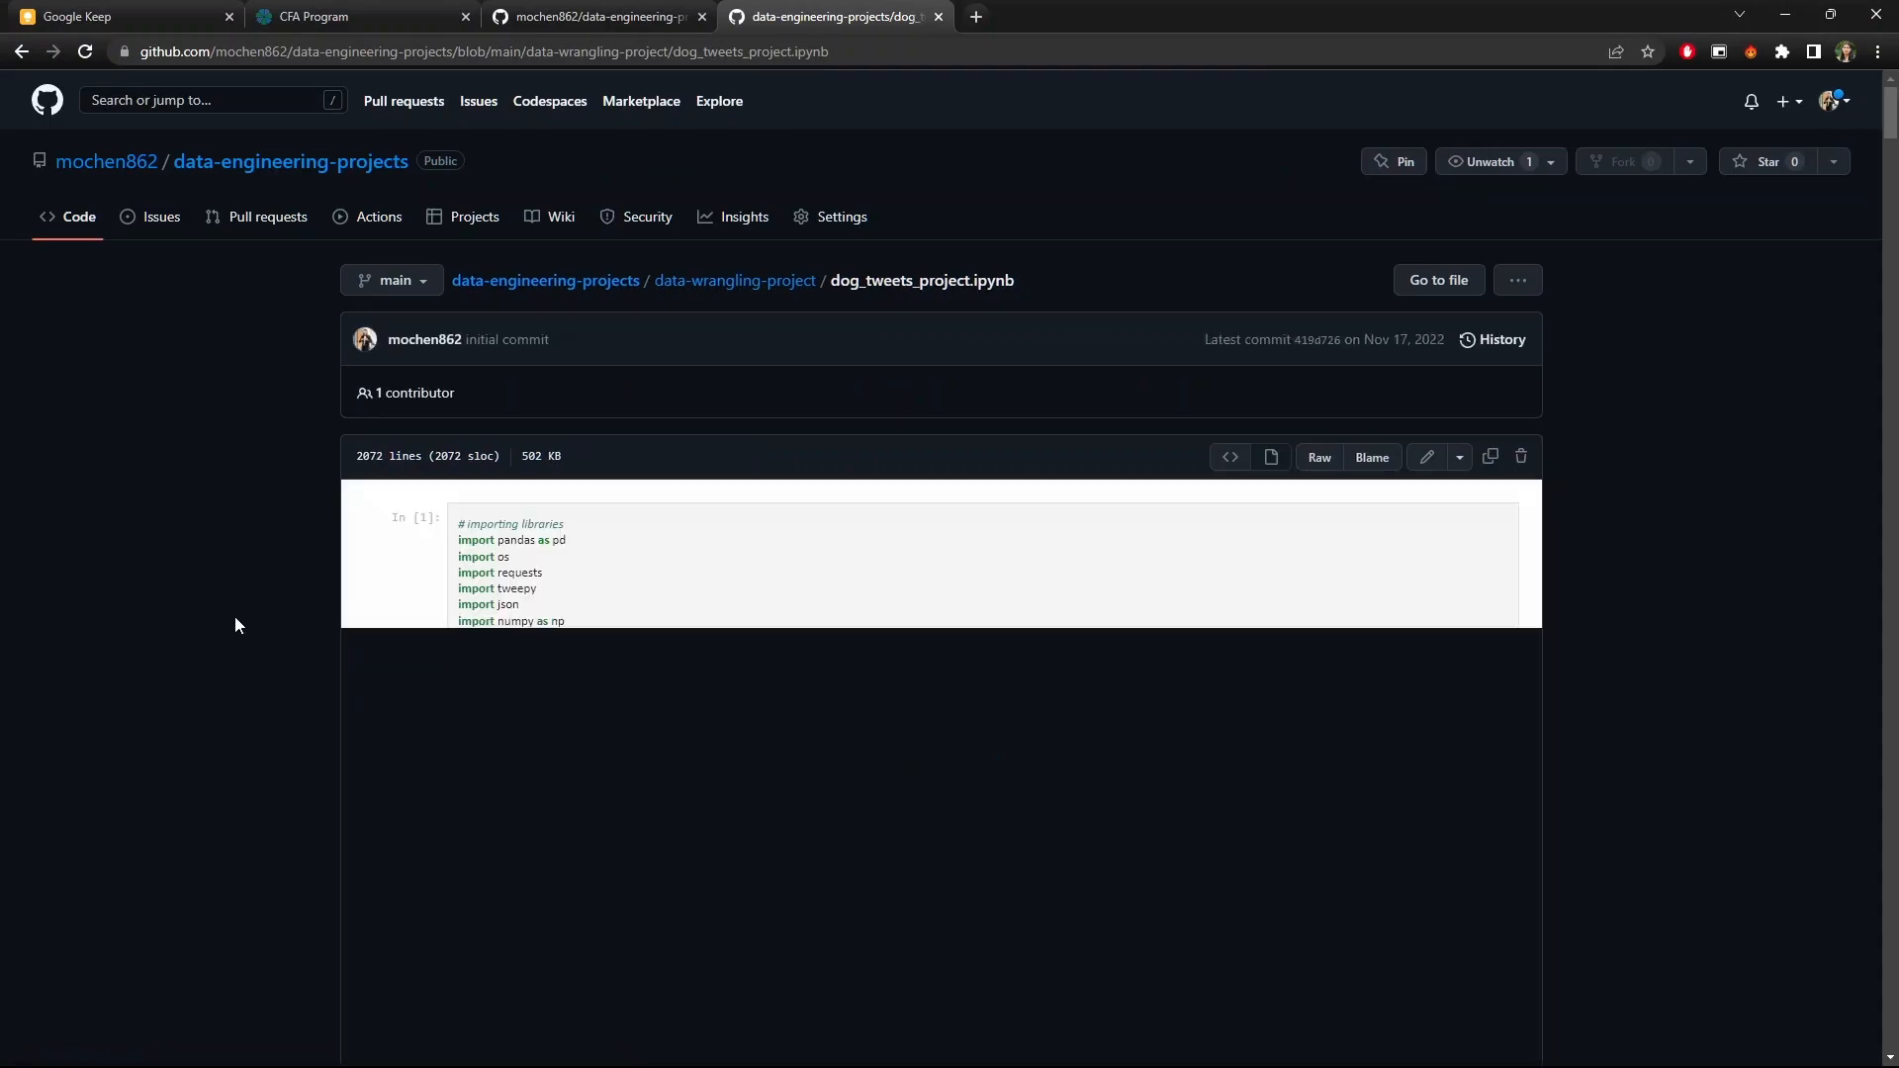
scroll("down", 3)
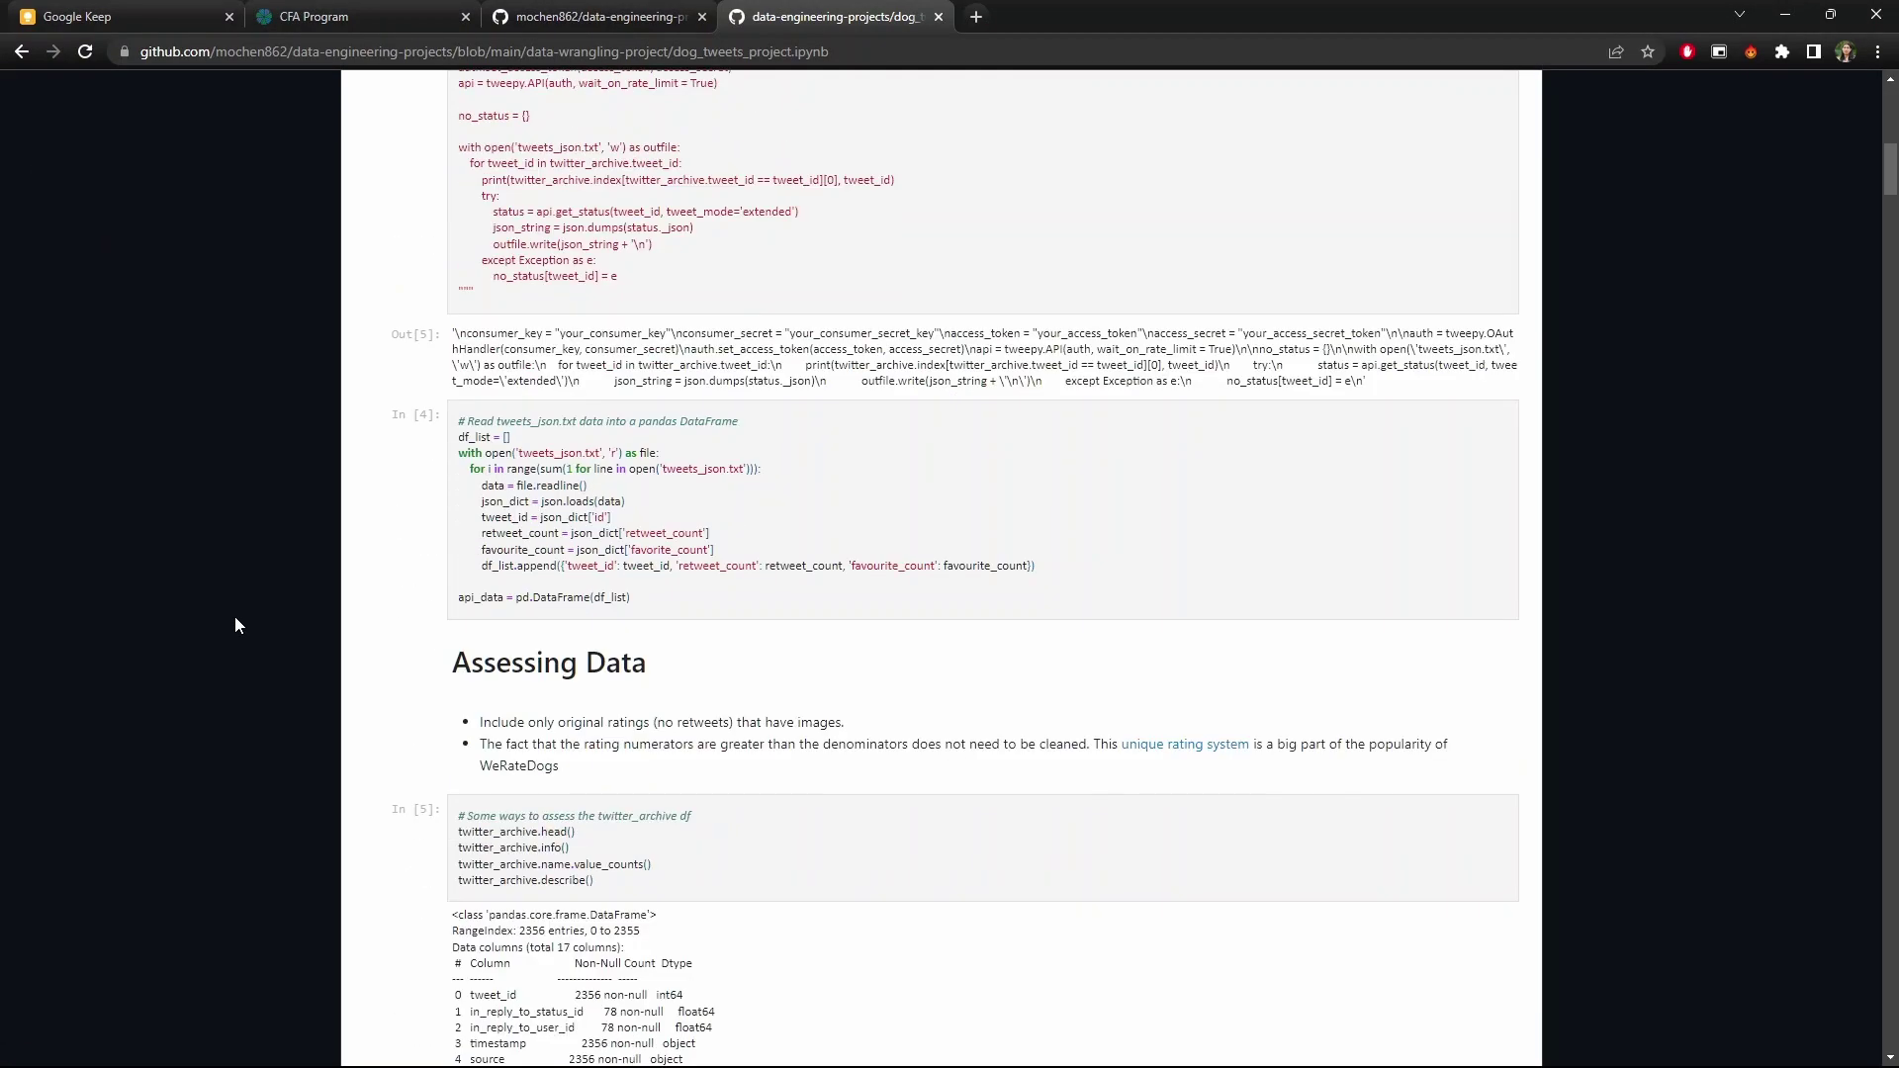
scroll("down", 3)
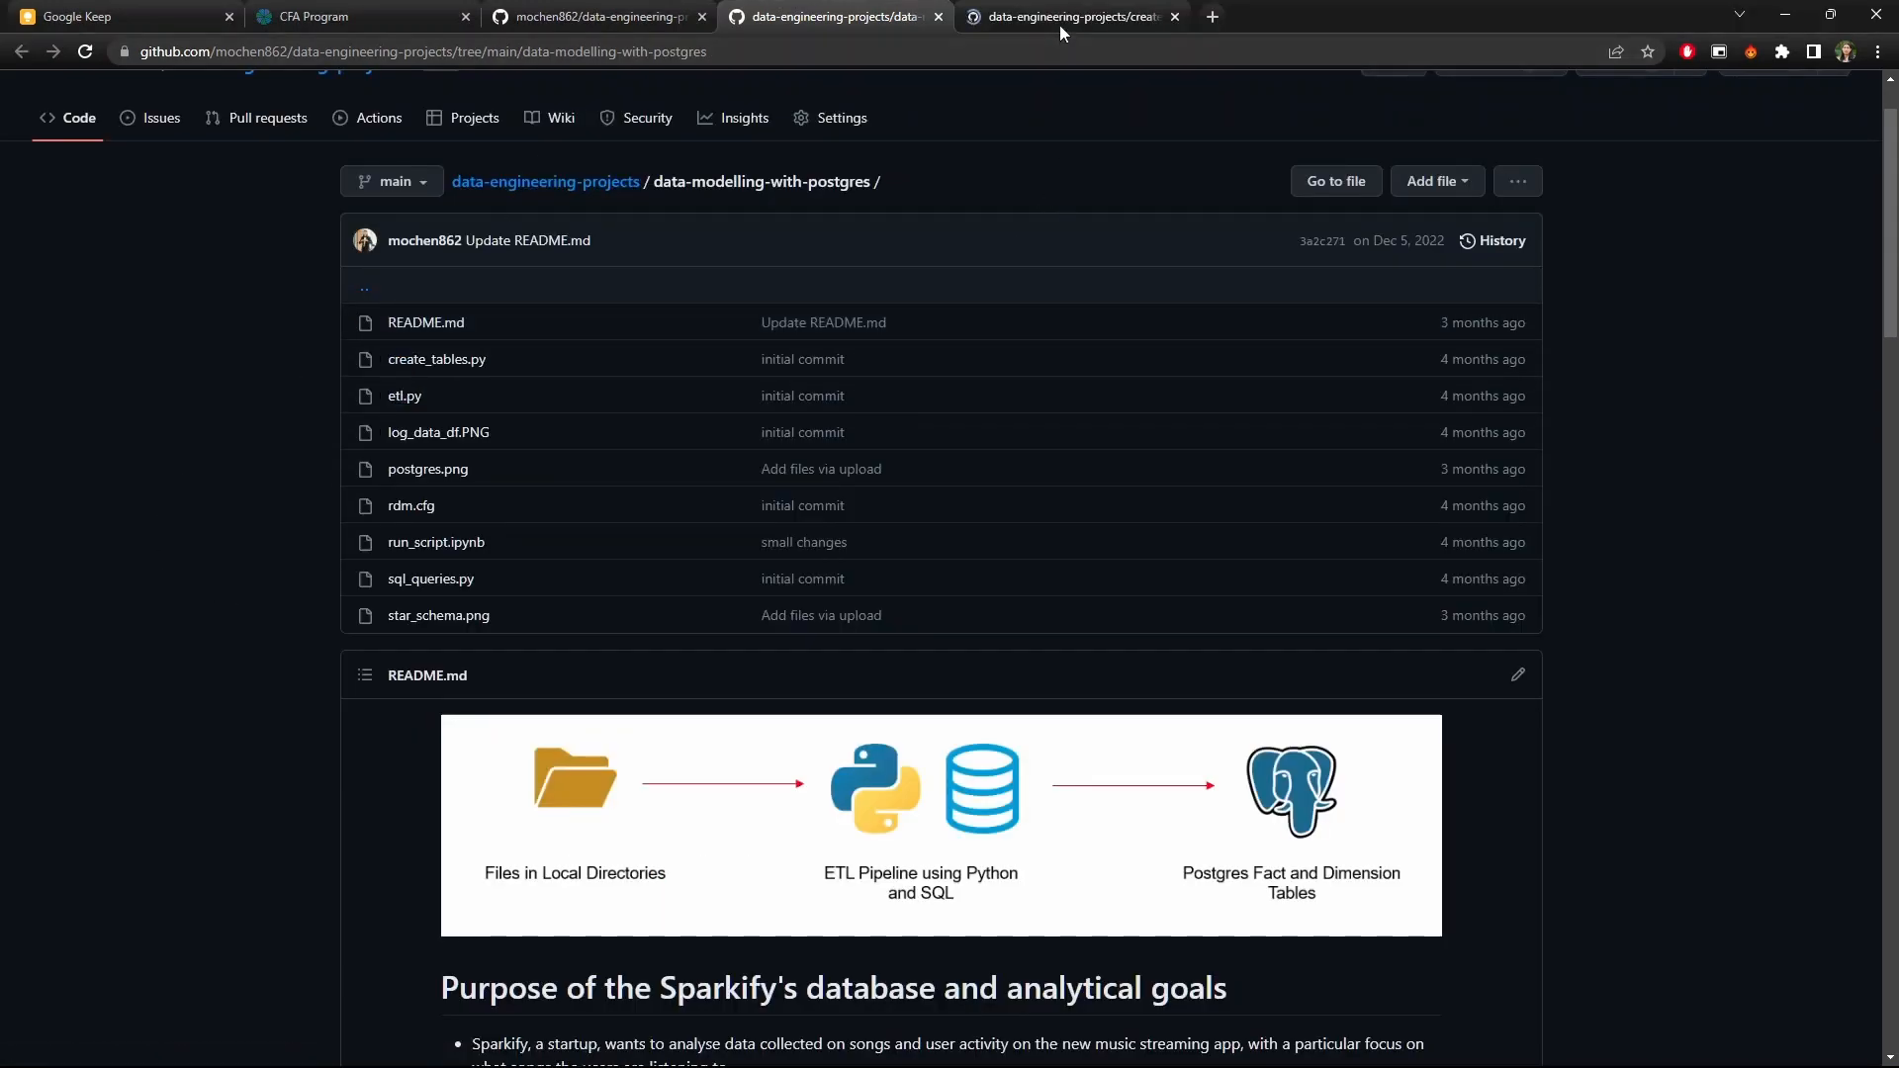
- View create_tables.py in the data-modelling-with-postgres project
left_click(435, 358)
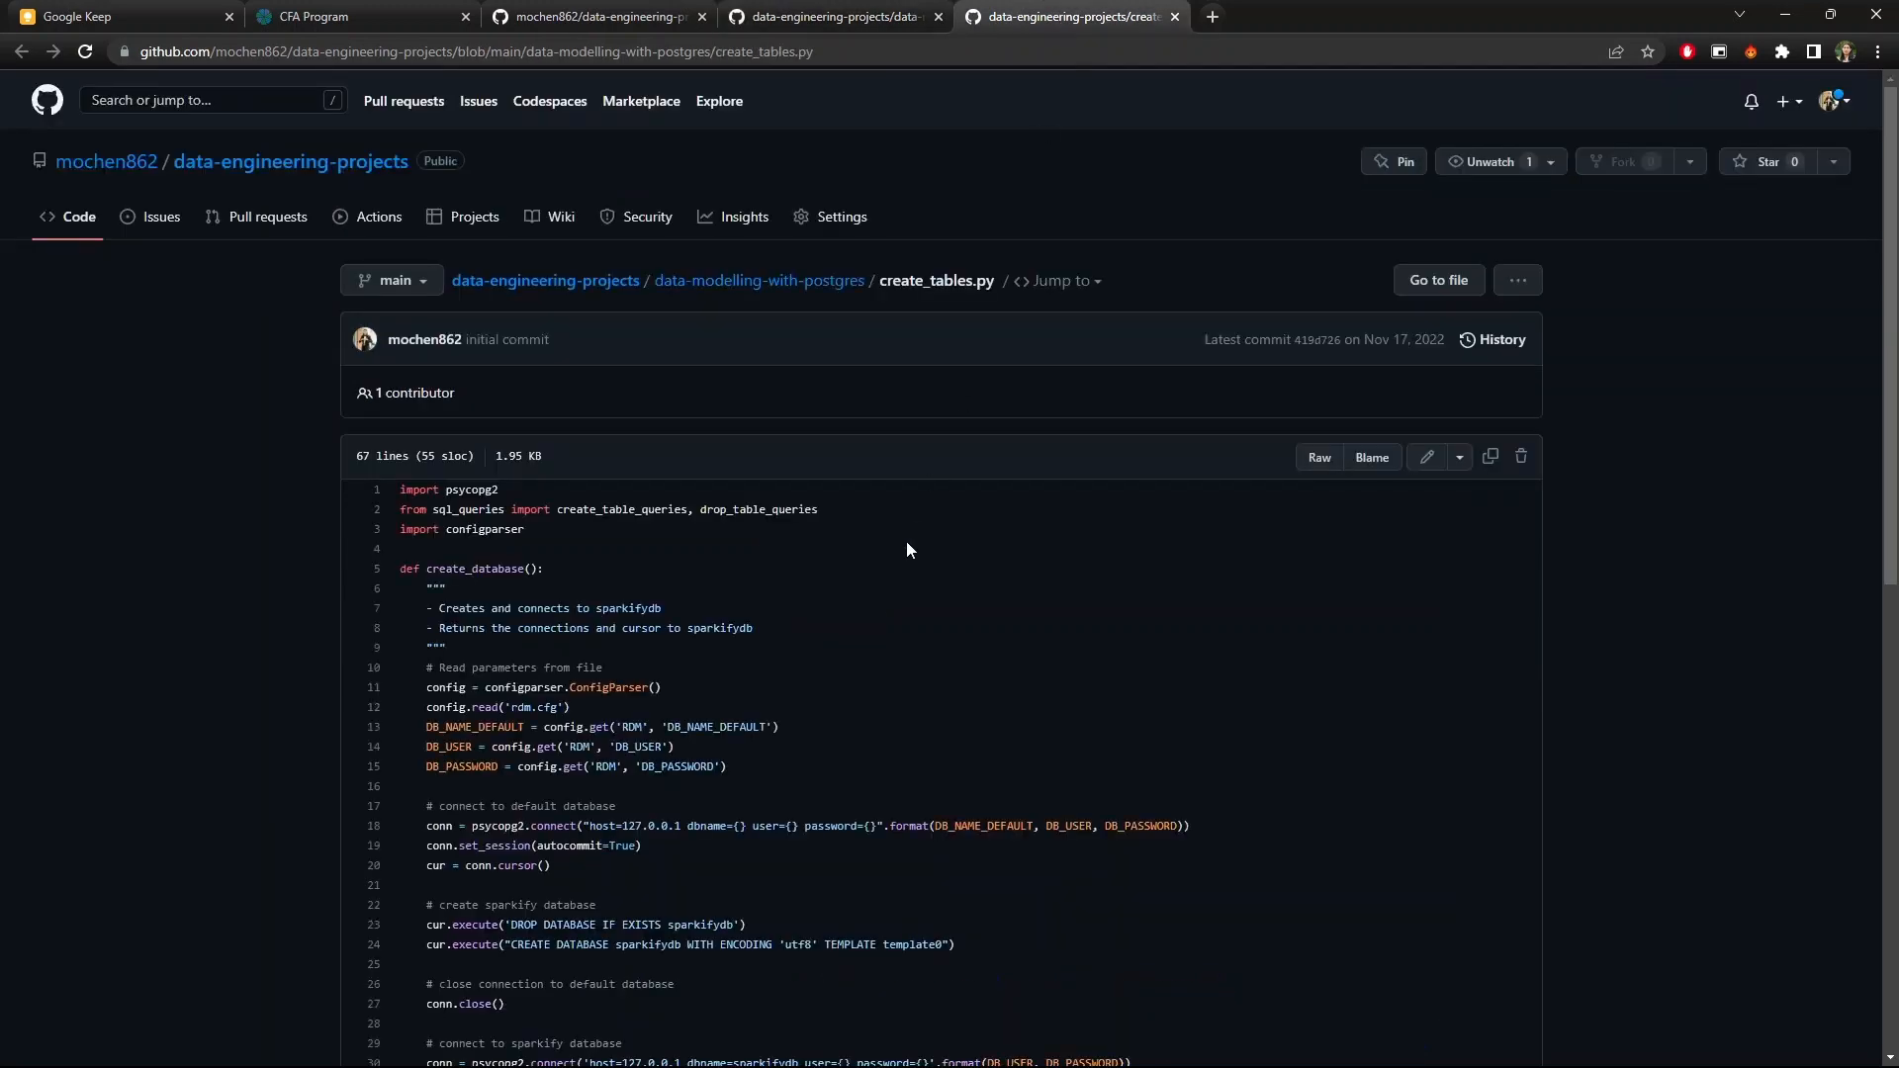
scroll("down", 3)
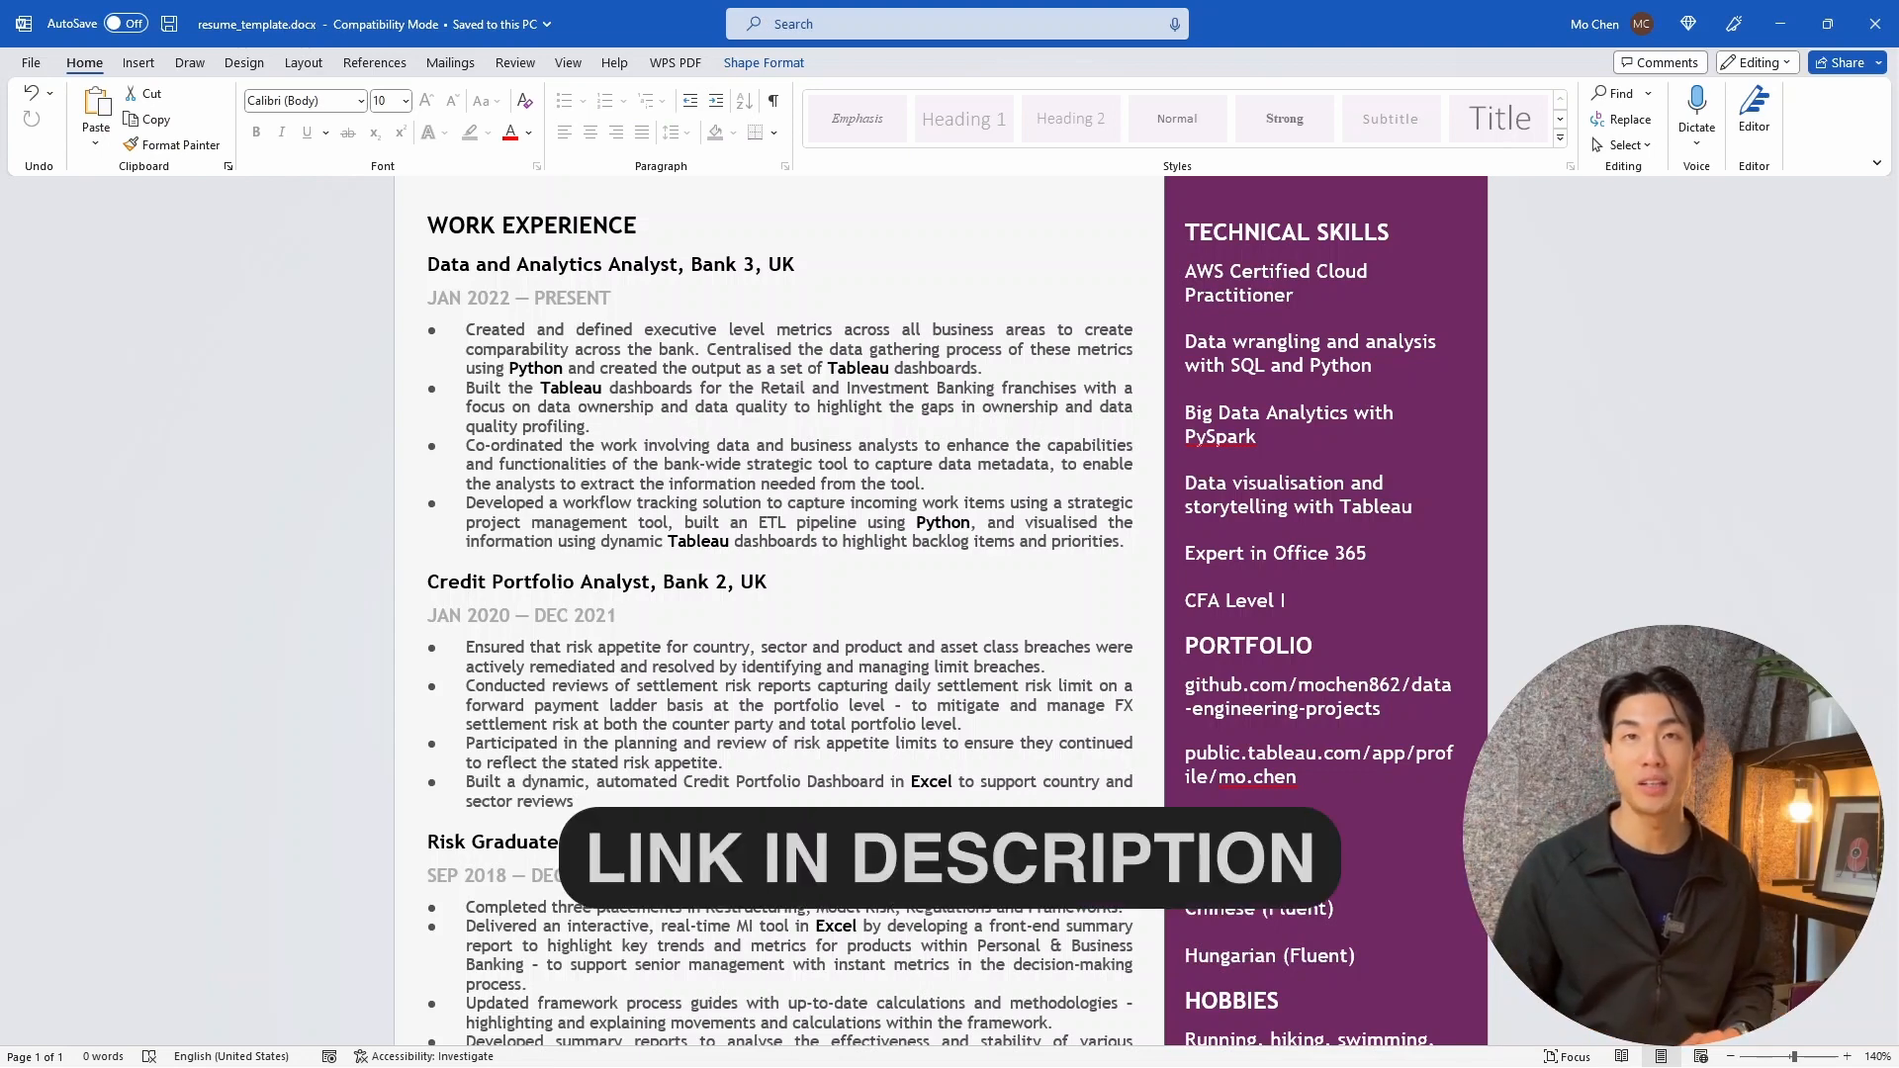
- Scroll the resume through the Portfolio, Languages and Hobbies sections and back
scroll("down", 3)
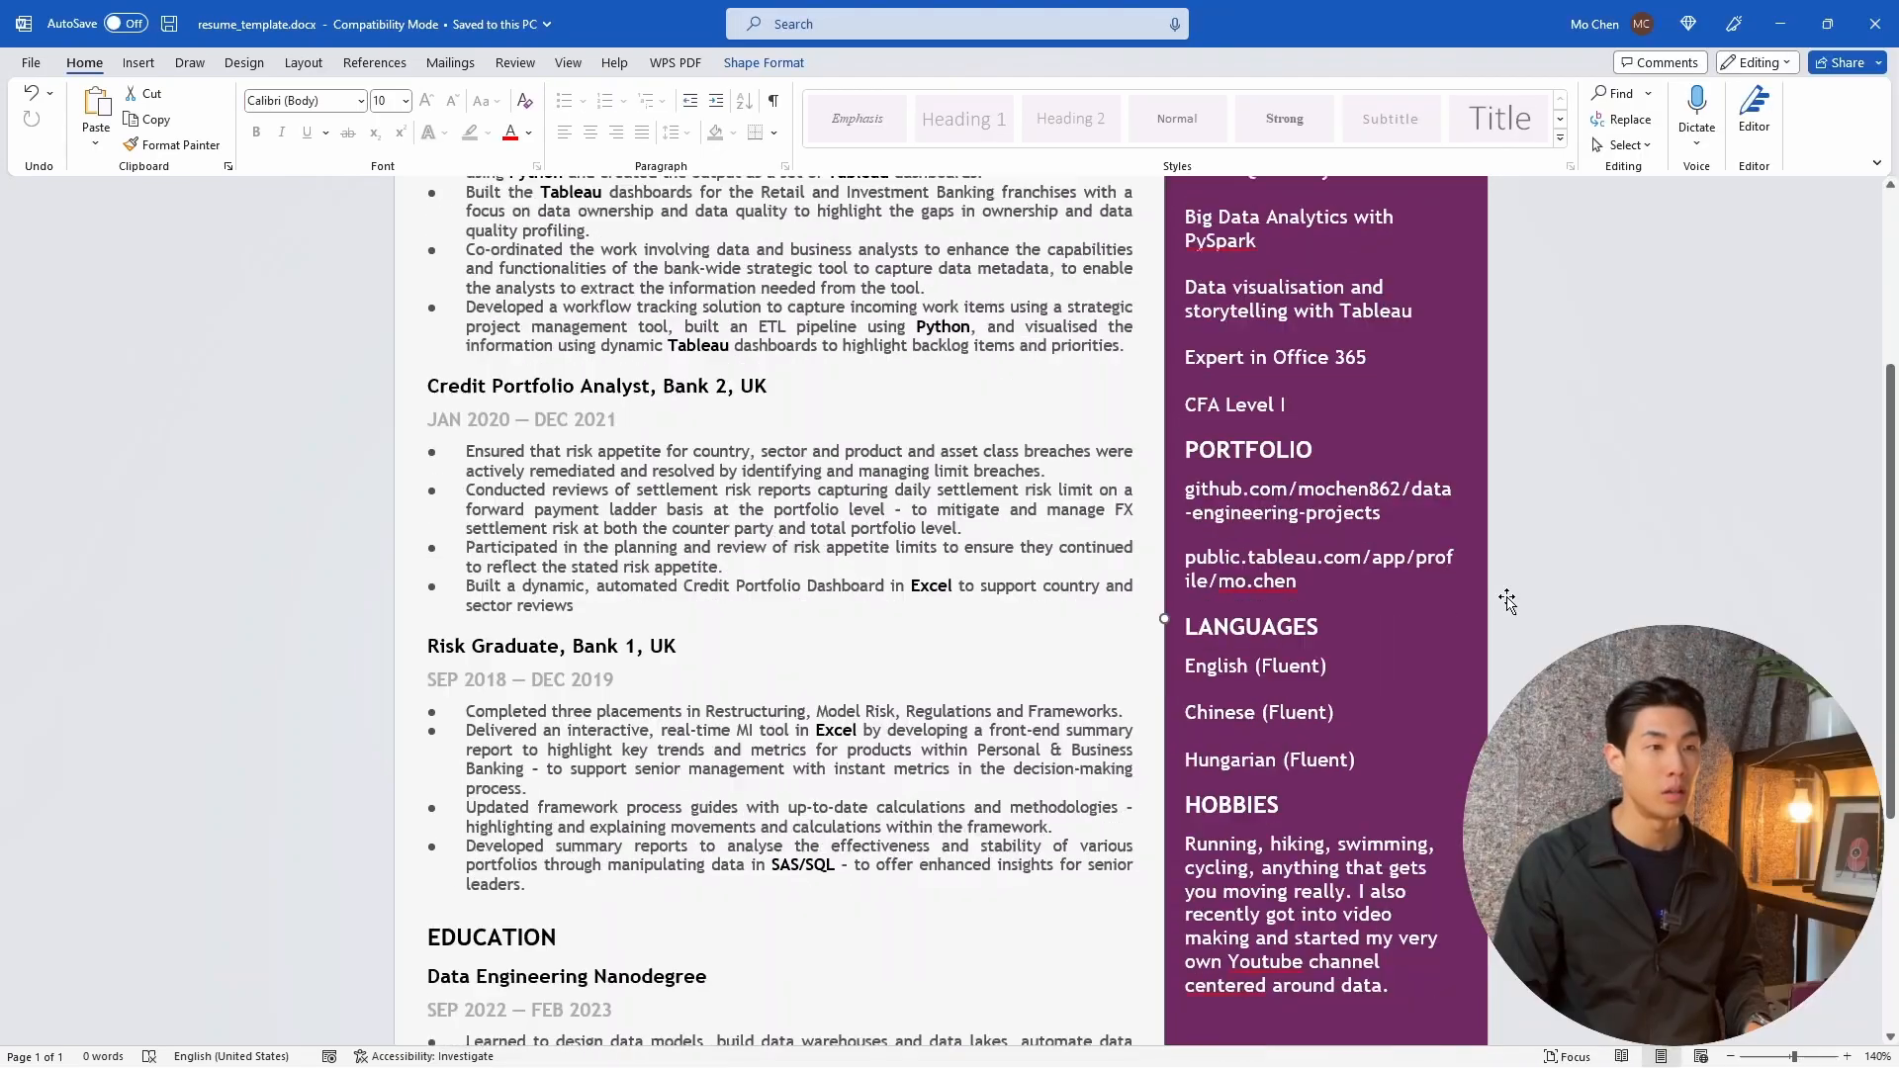
scroll("down", 3)
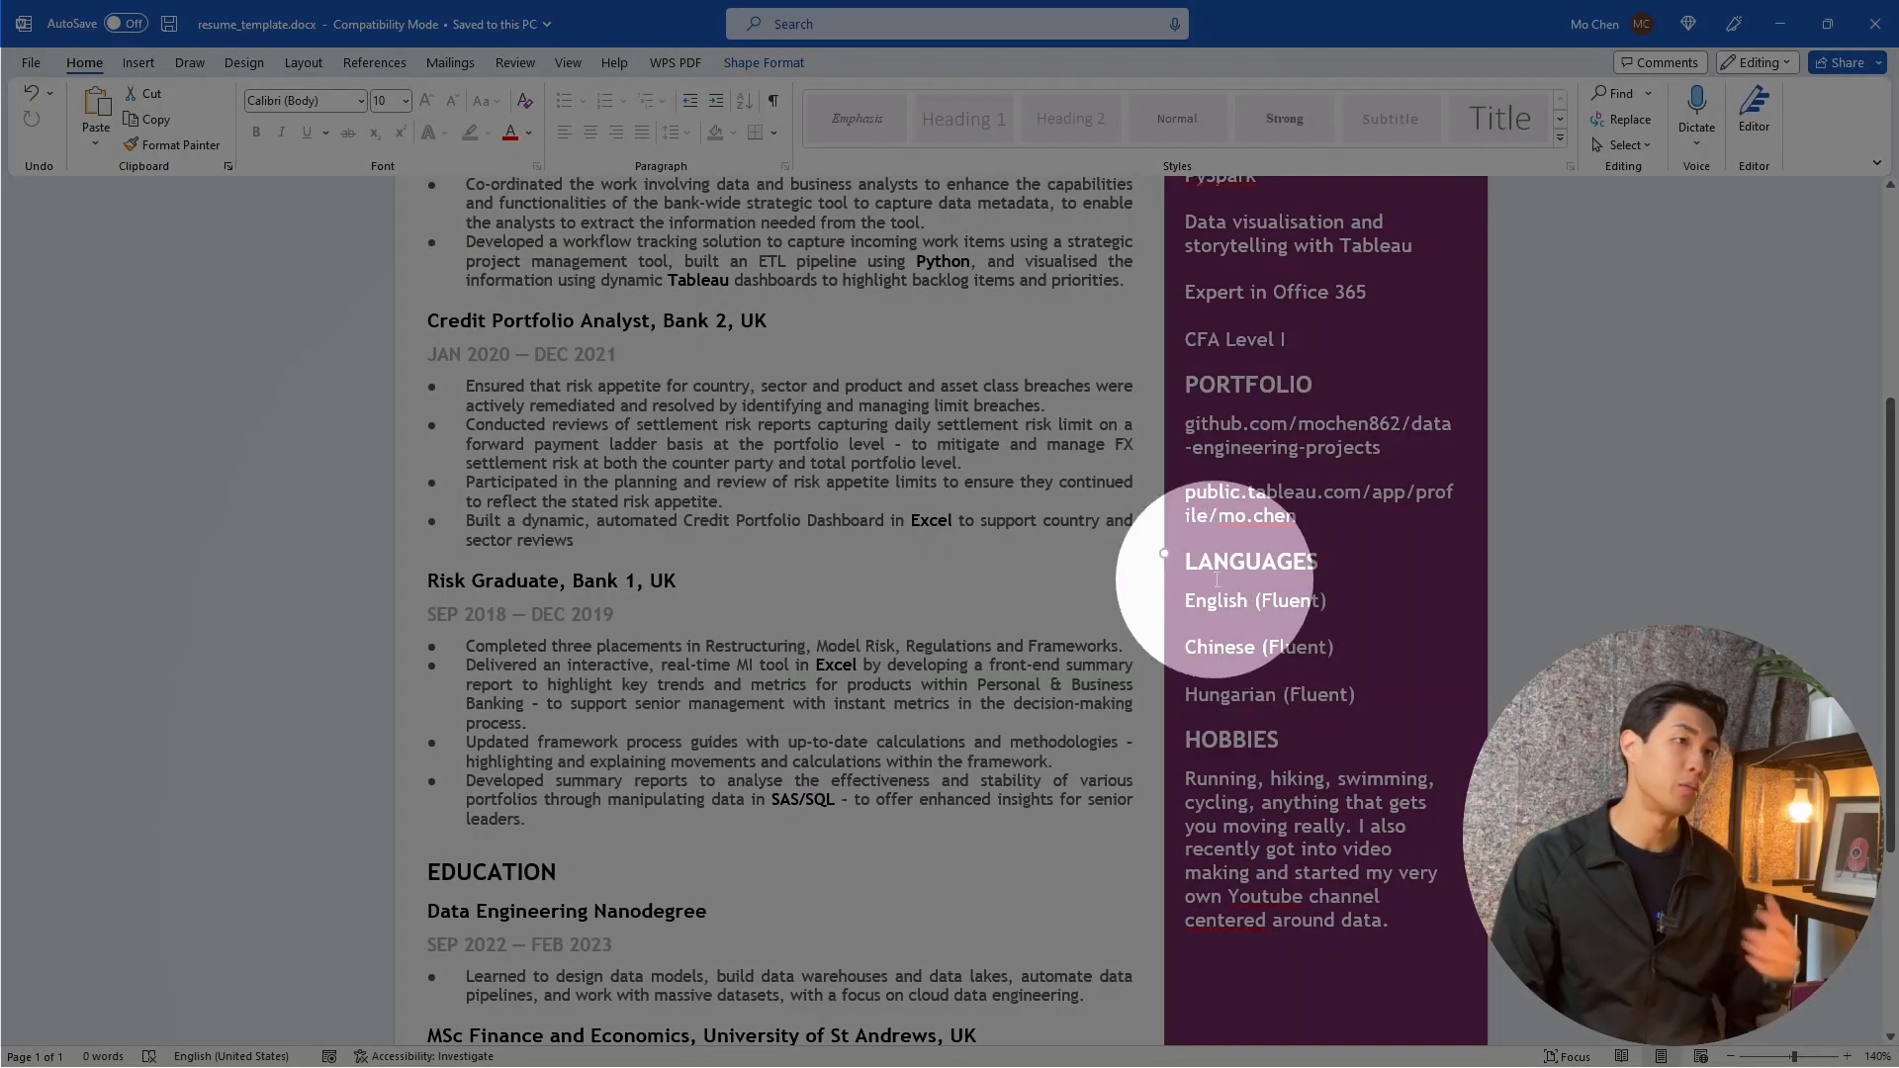
scroll("up", 3)
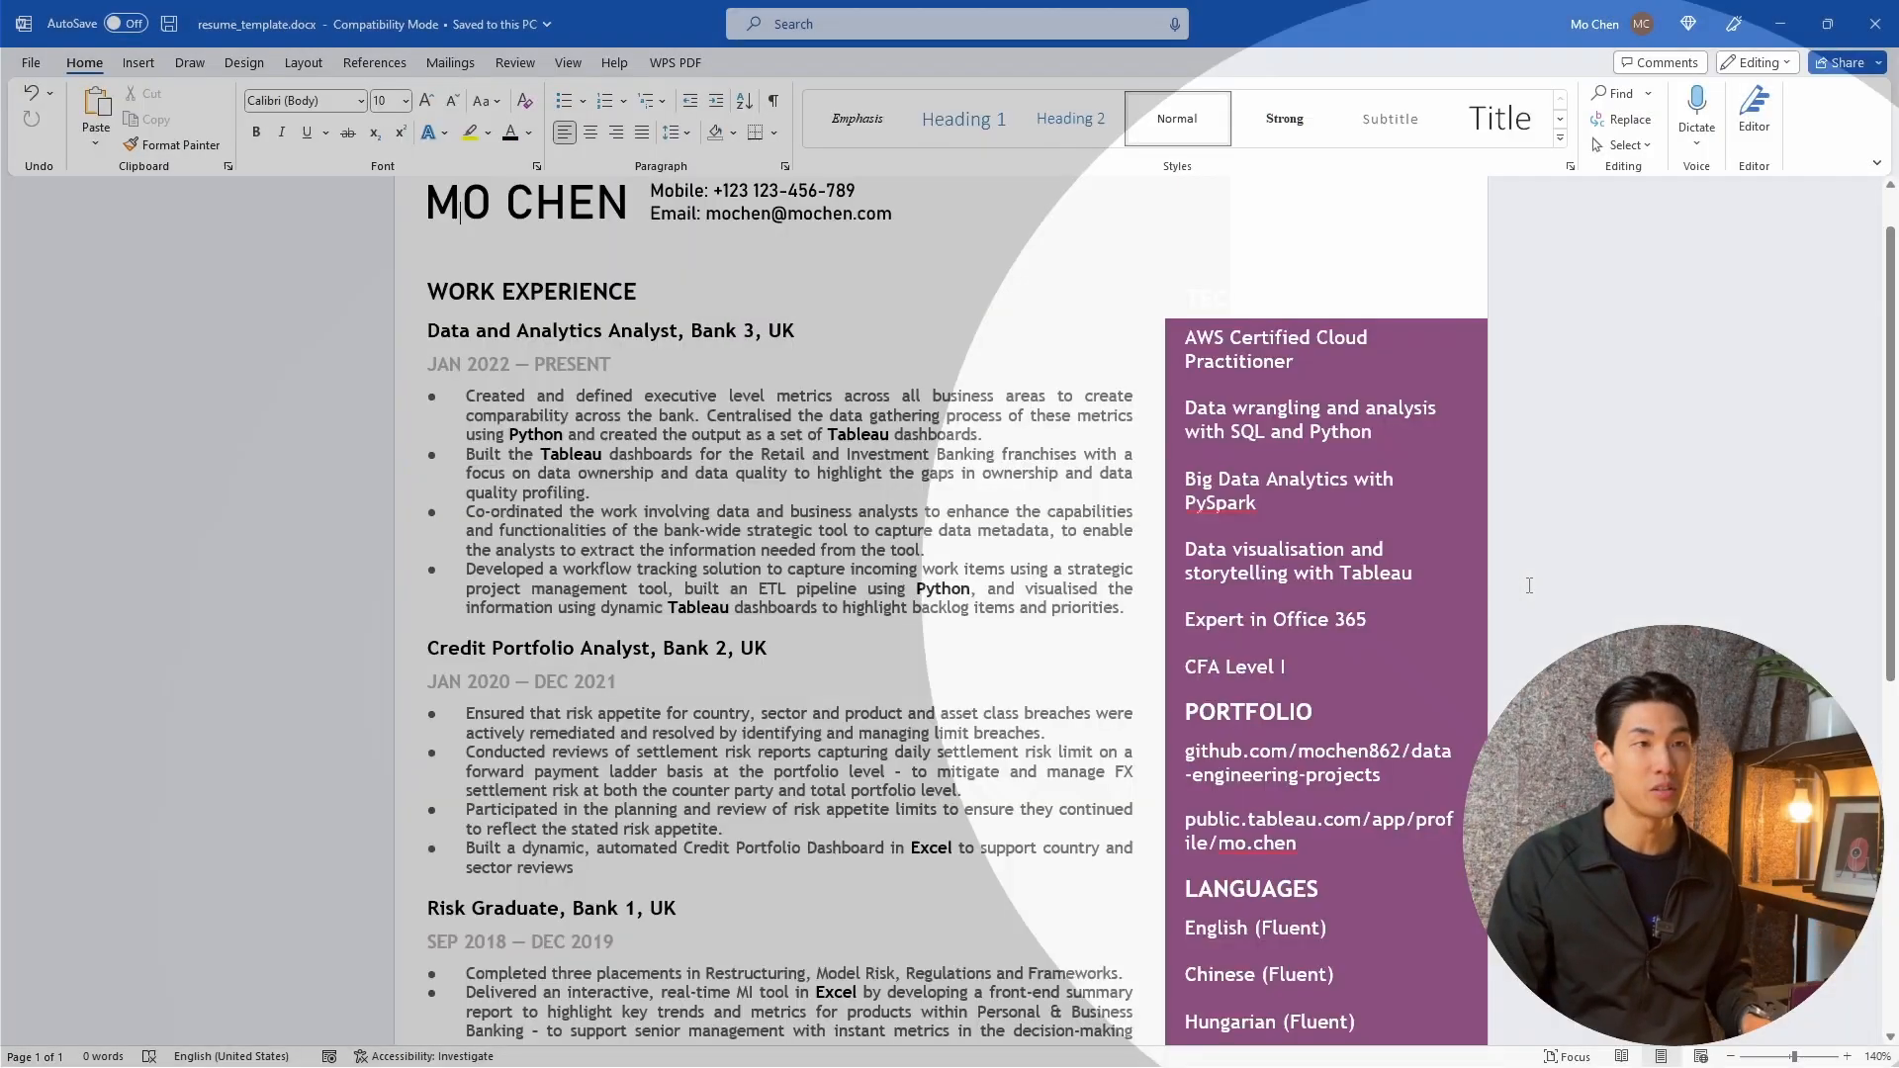
scroll("down", 3)
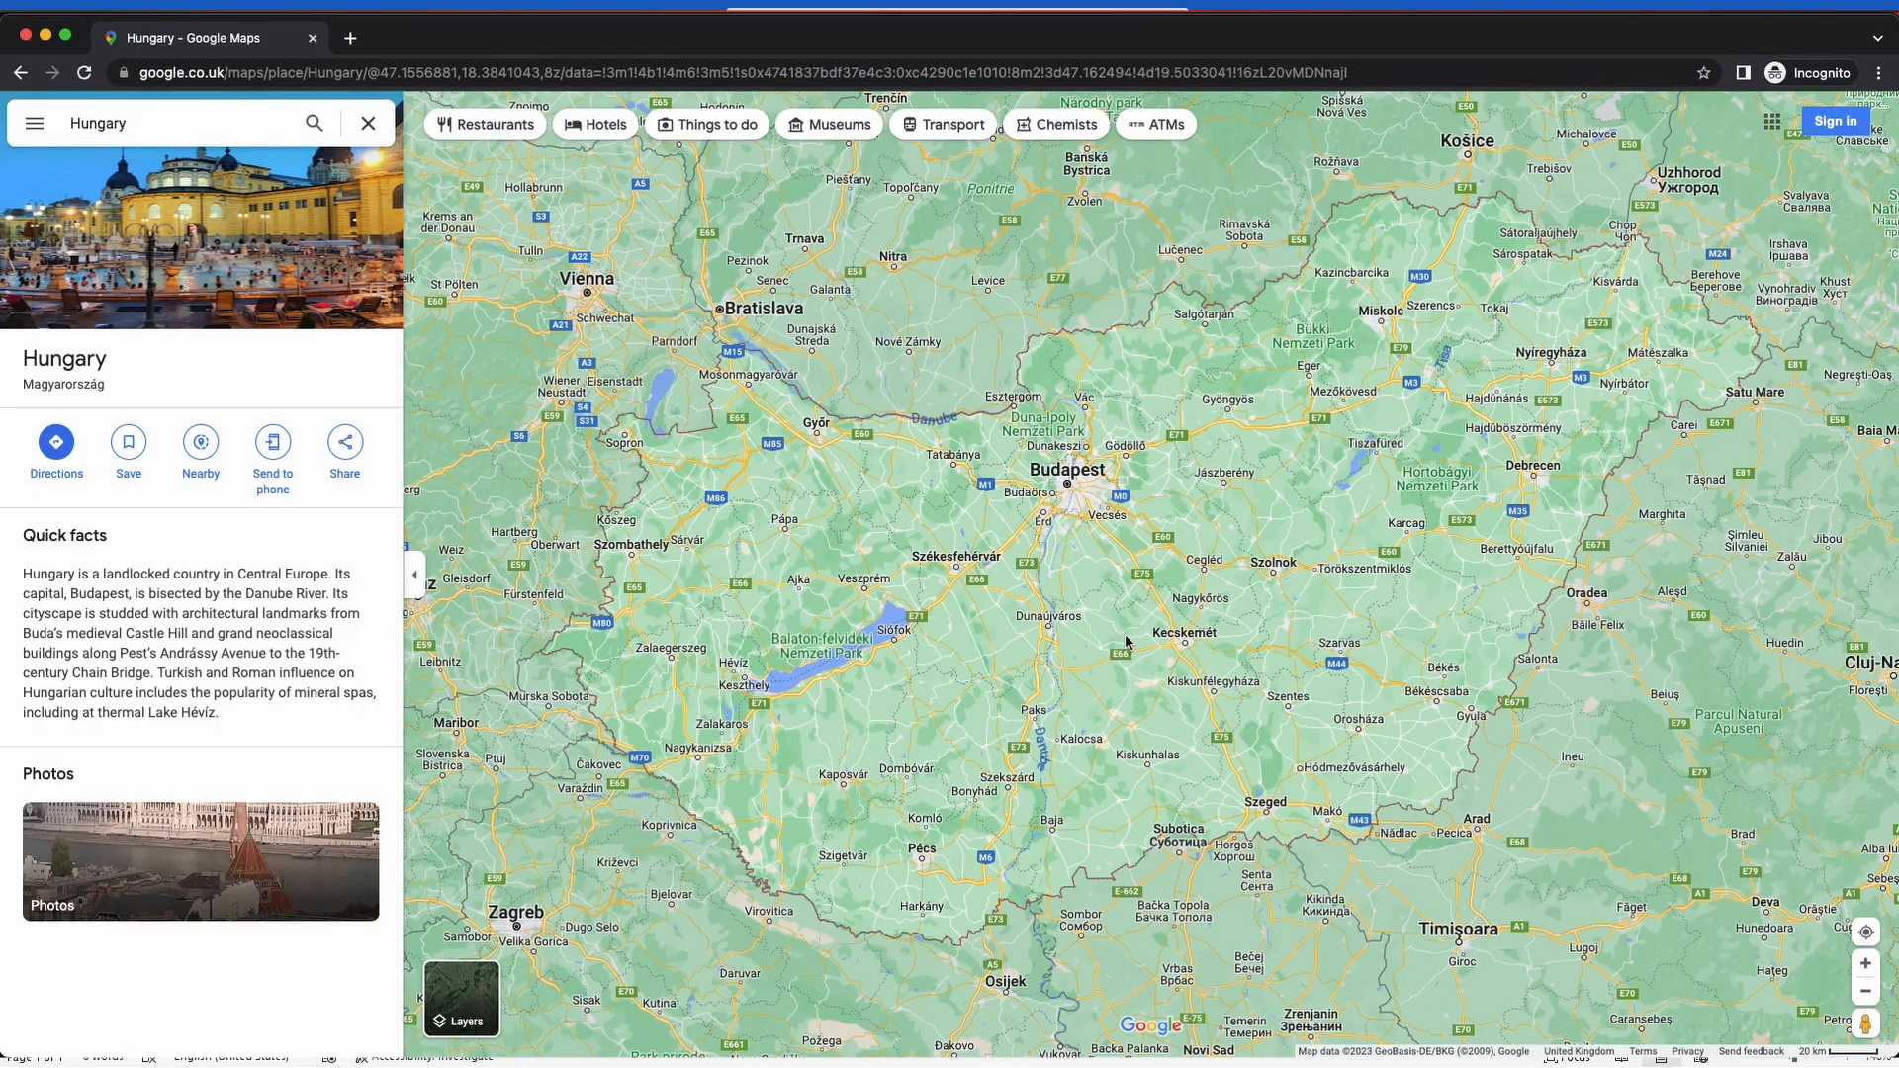
- Scroll over the Google Maps view of Hungary beside its quick facts panel
scroll("down", 3)
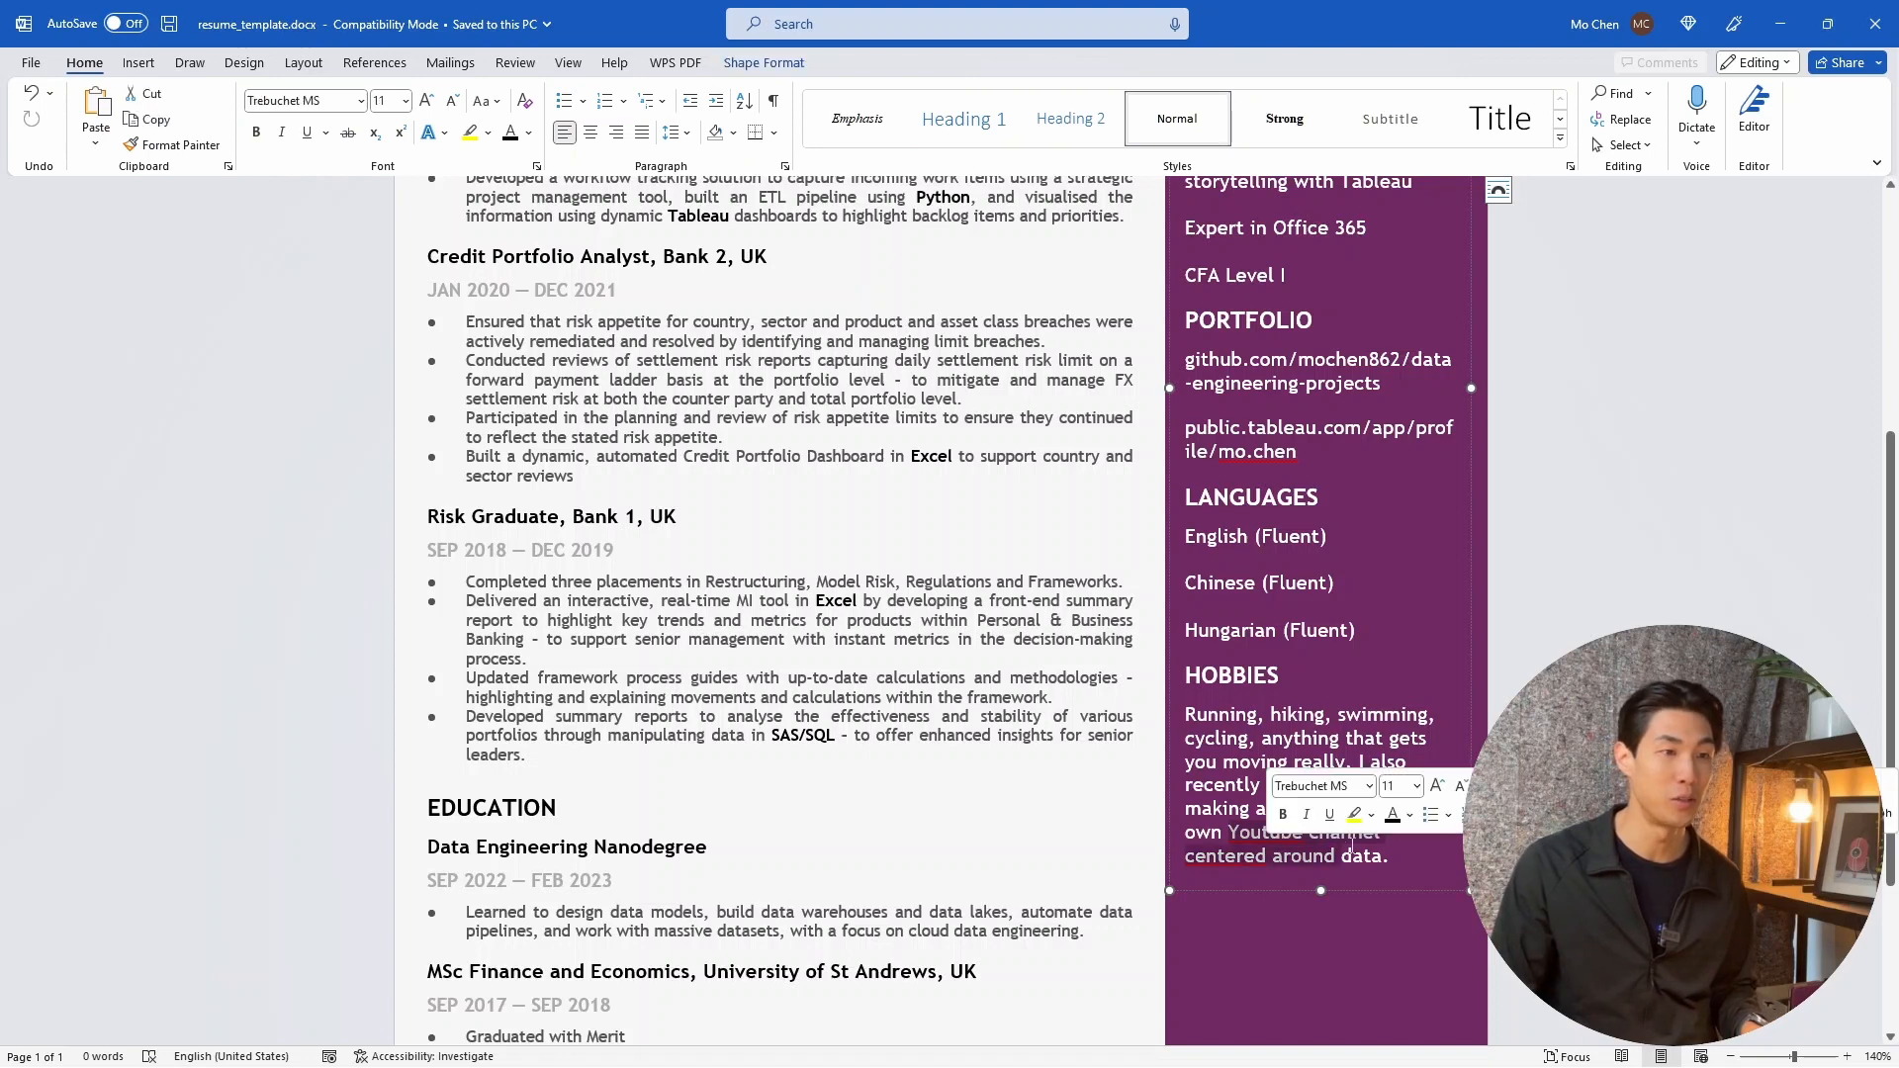
- Scroll the resume to the Hobbies section listing running, hiking, swimming, cycling and video making
scroll("up", 3)
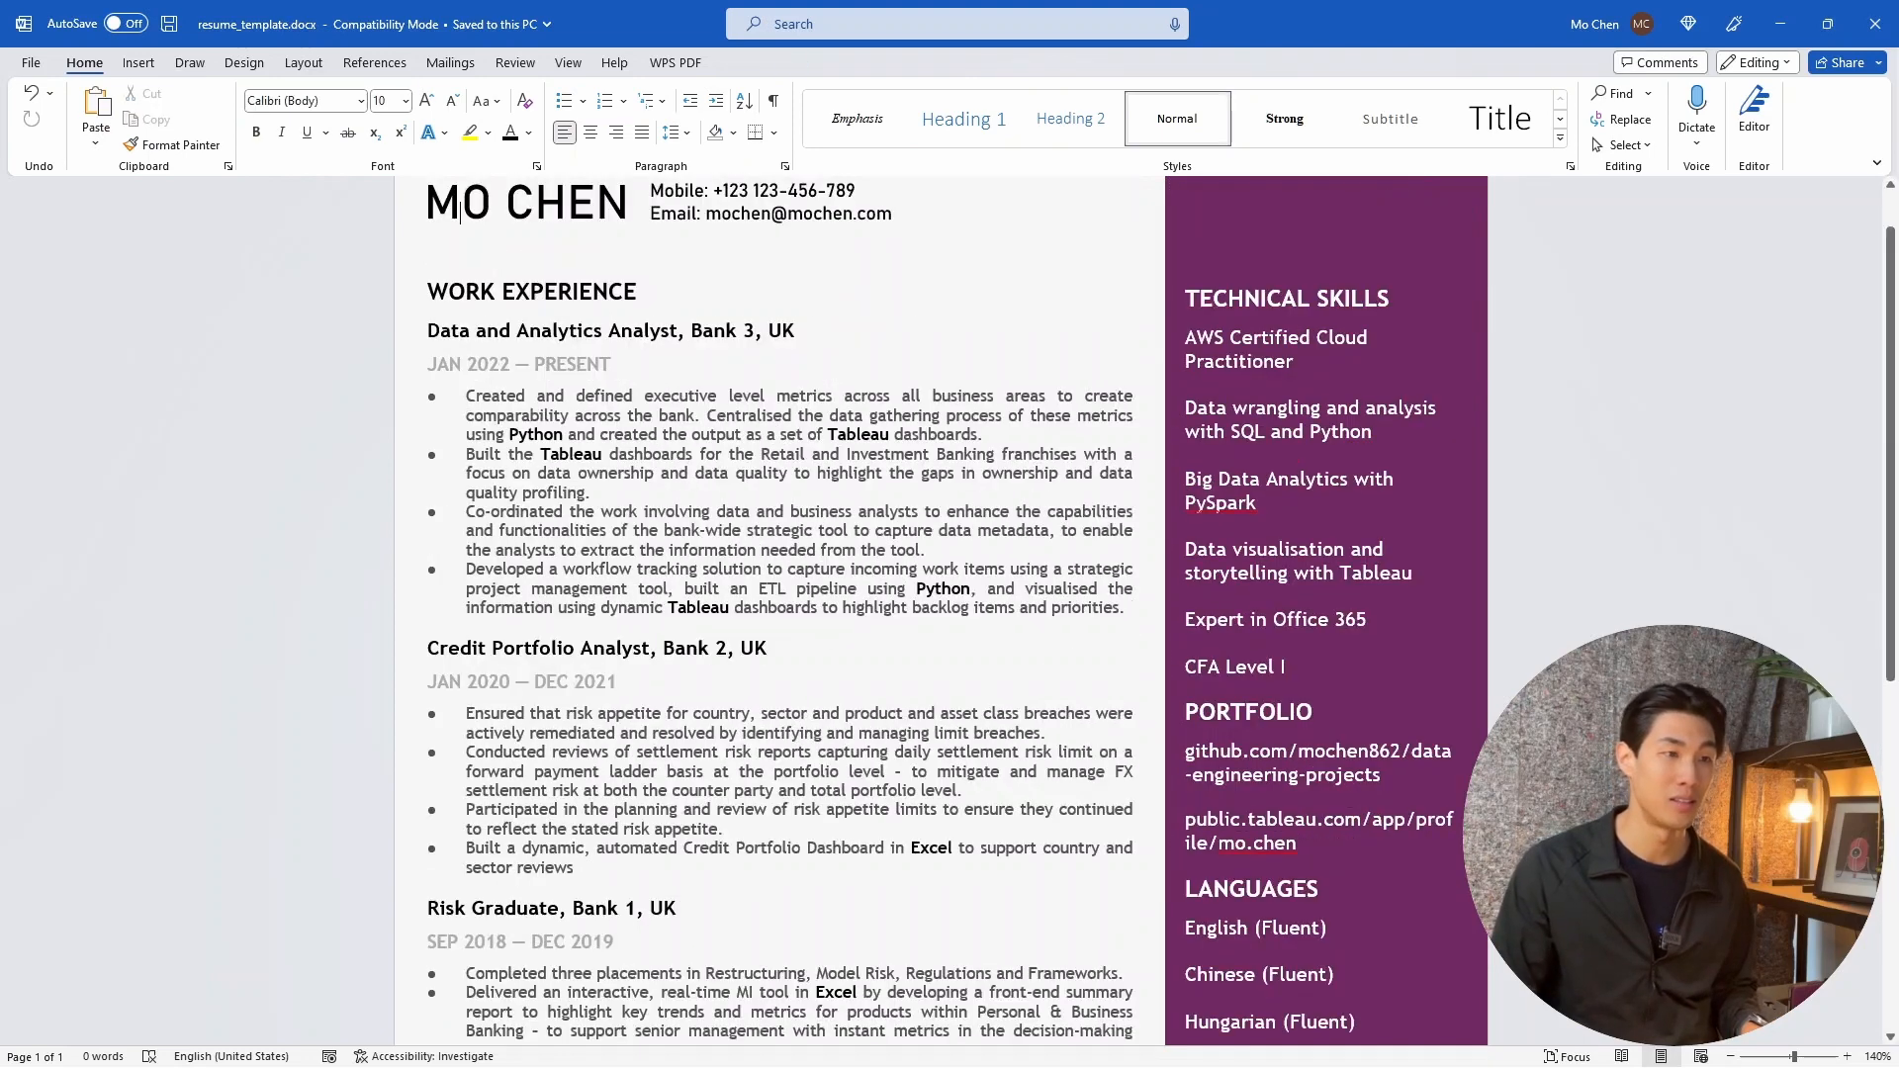
scroll("down", 3)
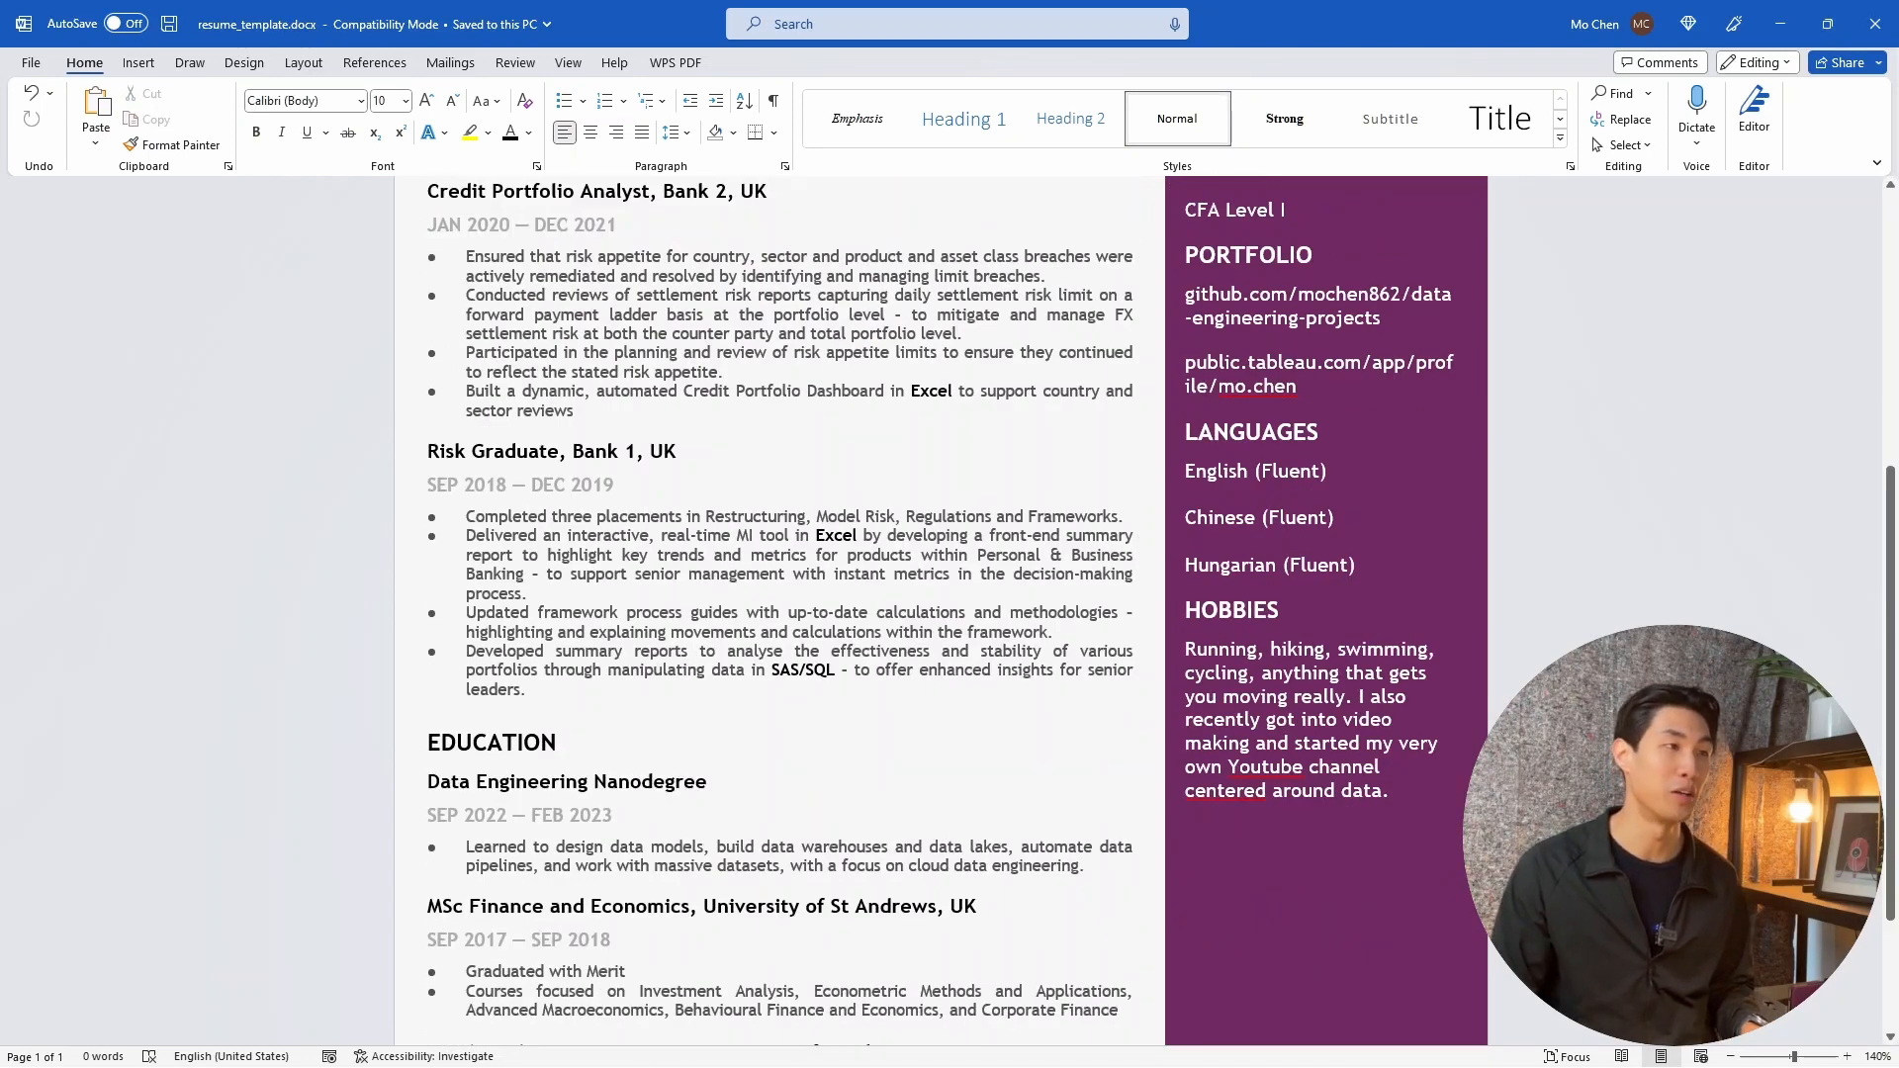